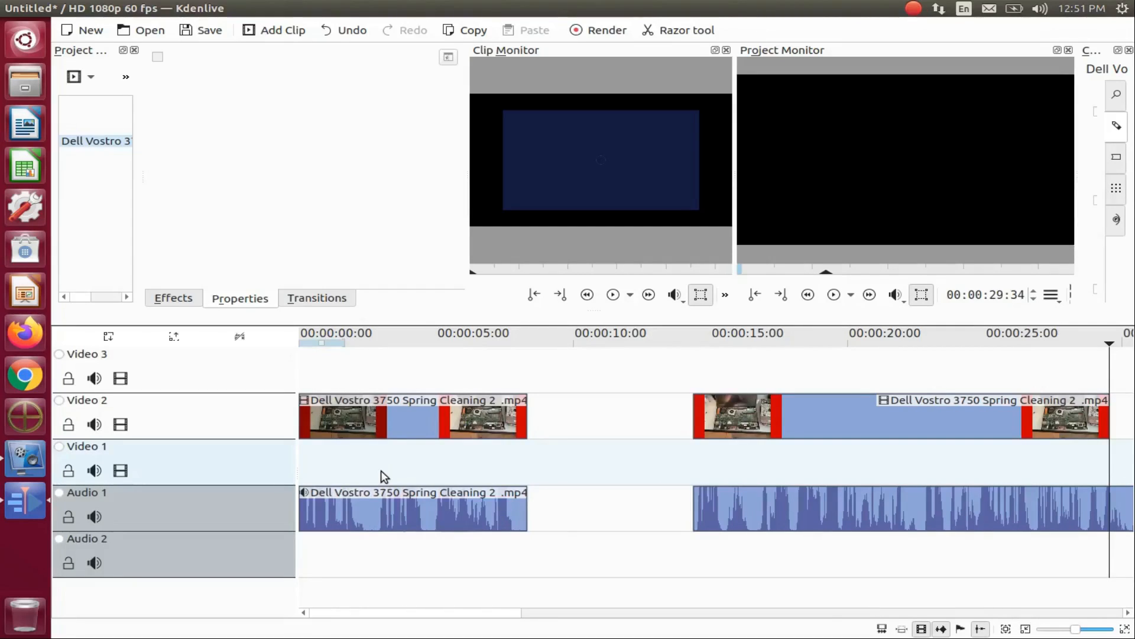
mouse_move(333, 262)
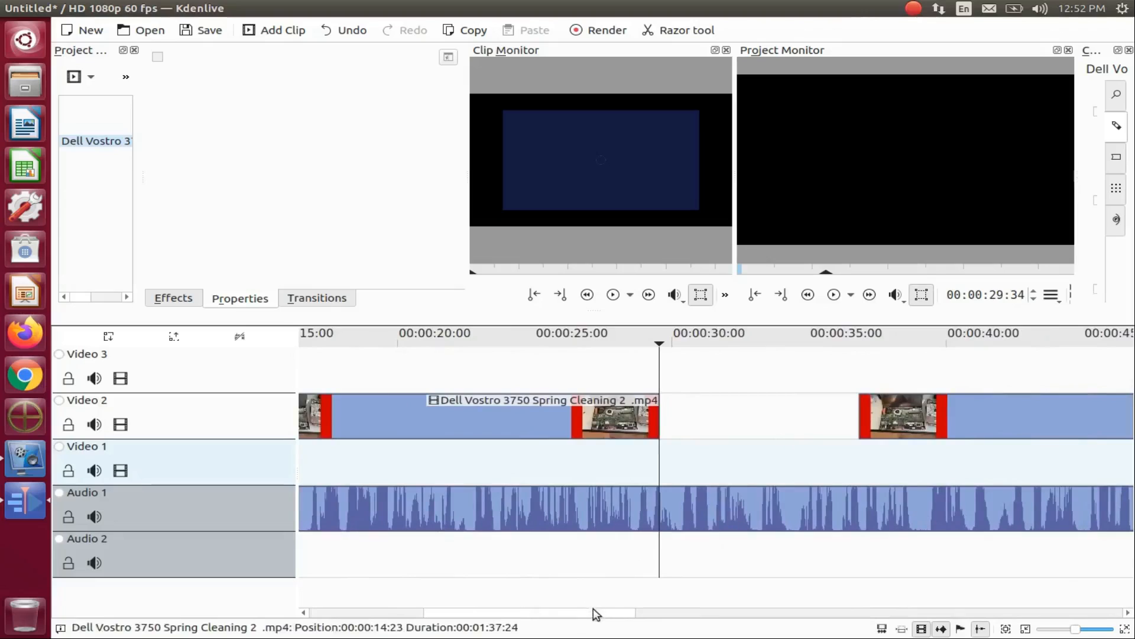
Step: Scroll the timeline into view and switch to the Spacer tool
scroll(left, 3)
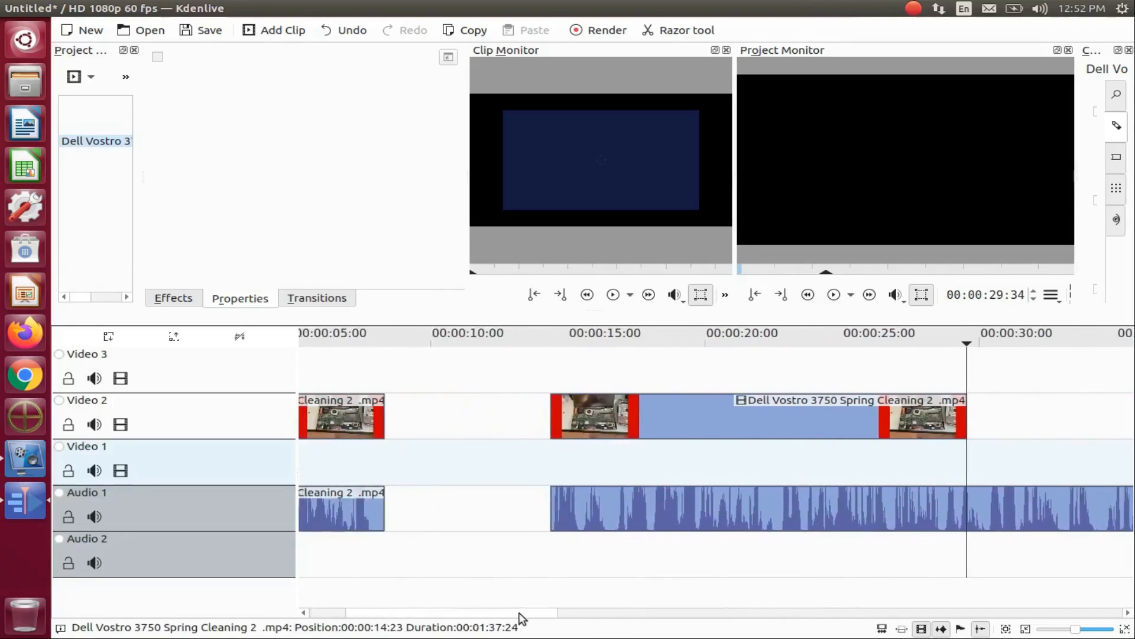
mouse_move(578, 585)
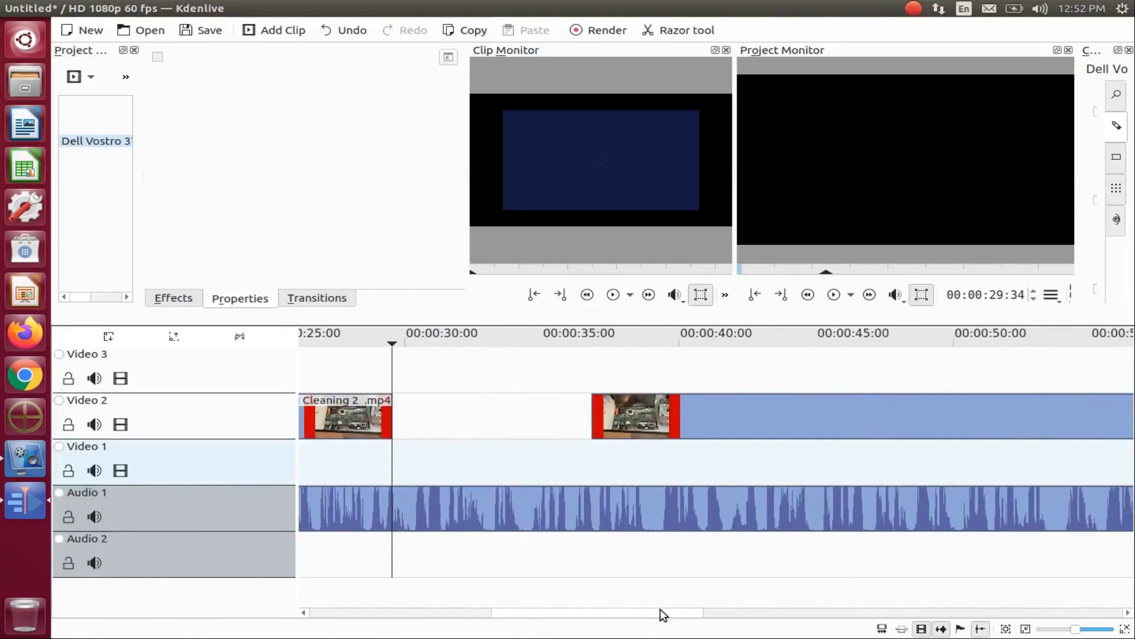
click(778, 419)
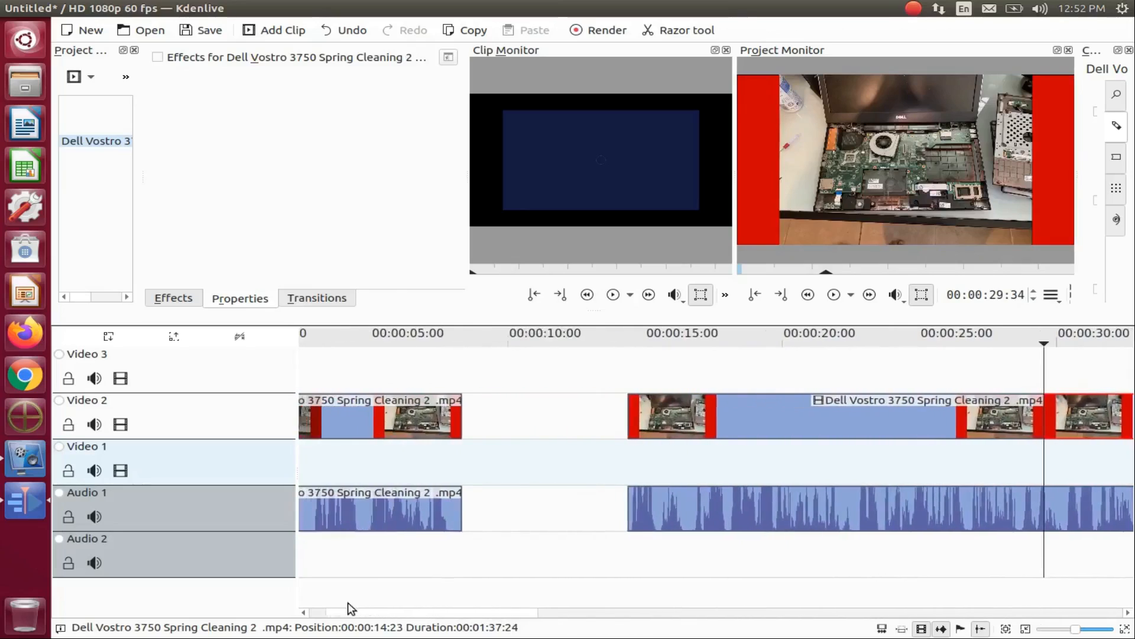
scroll(left, 3)
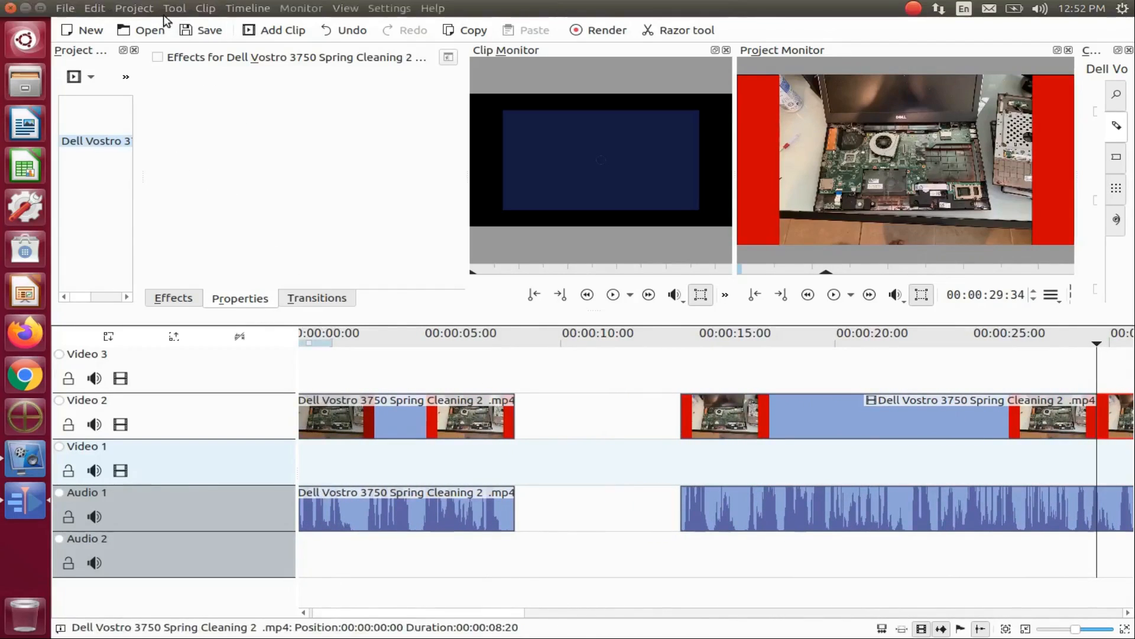
click(173, 8)
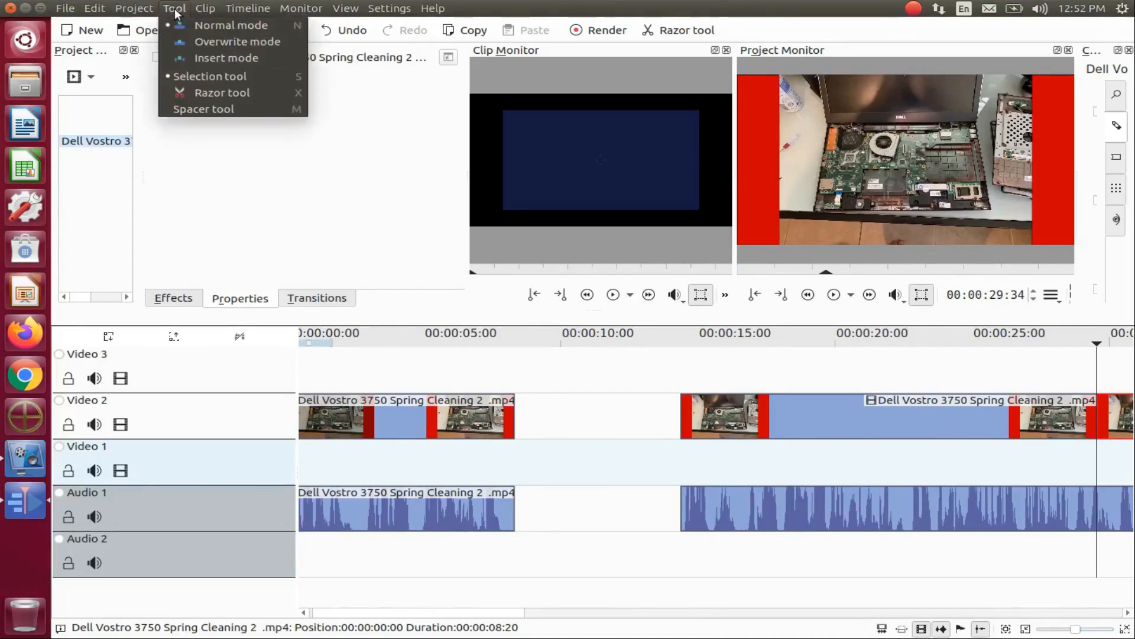
mouse_move(204, 109)
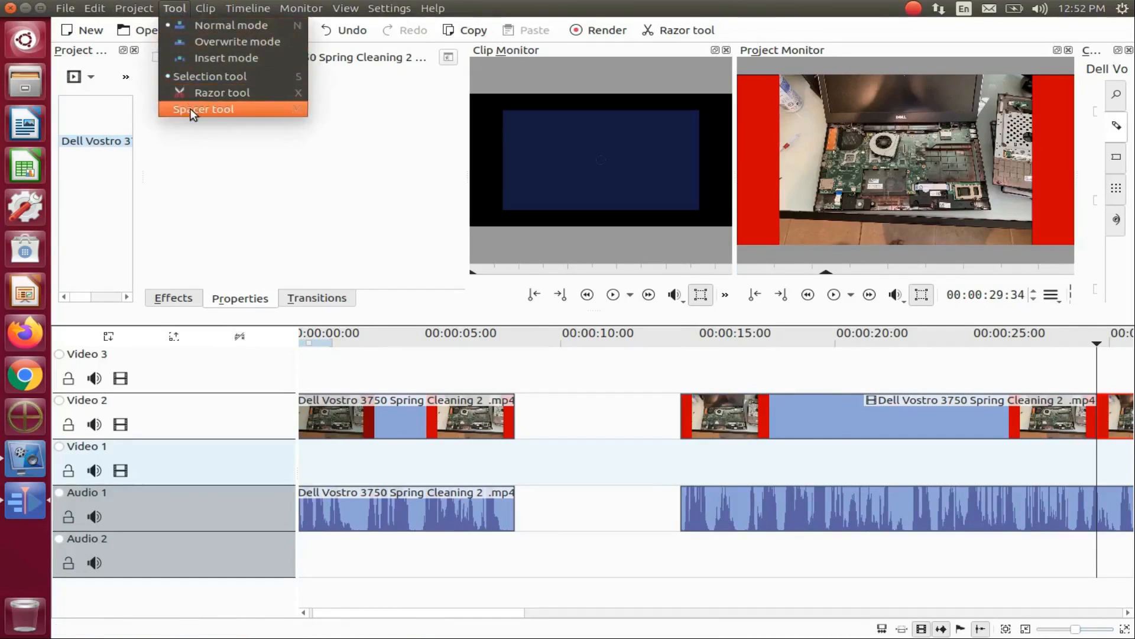
click(203, 109)
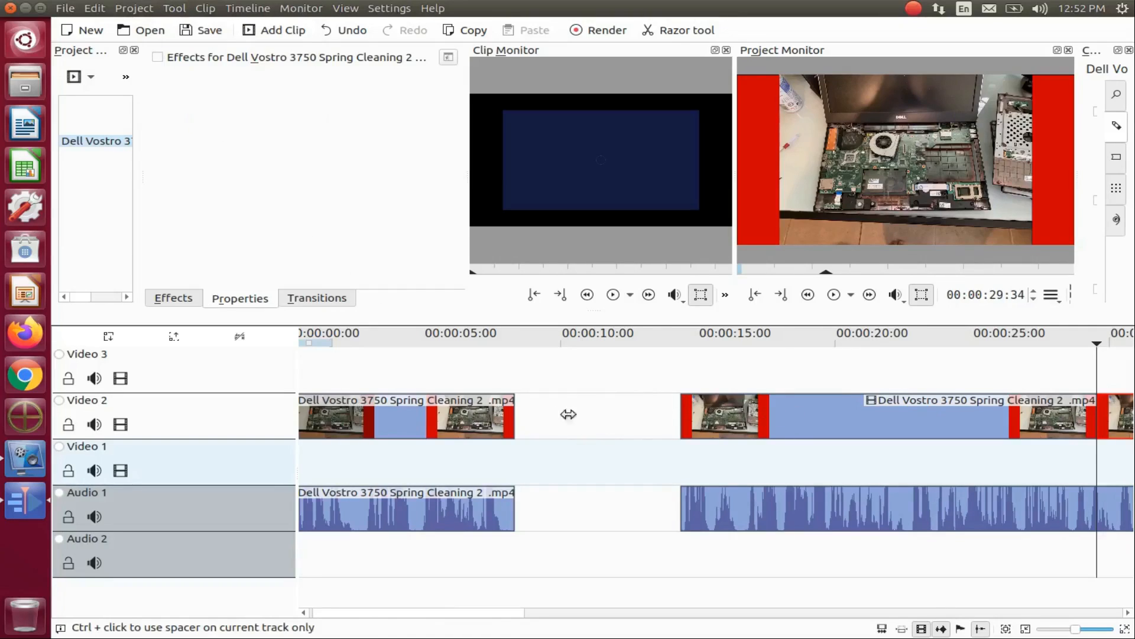
mouse_move(583, 407)
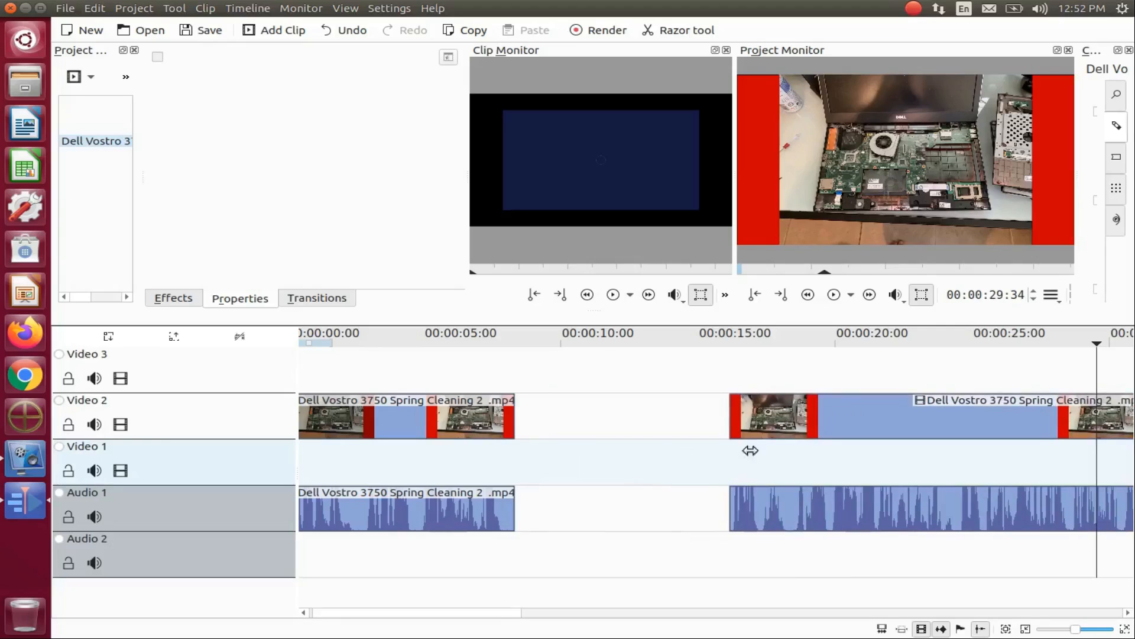
mouse_move(664, 480)
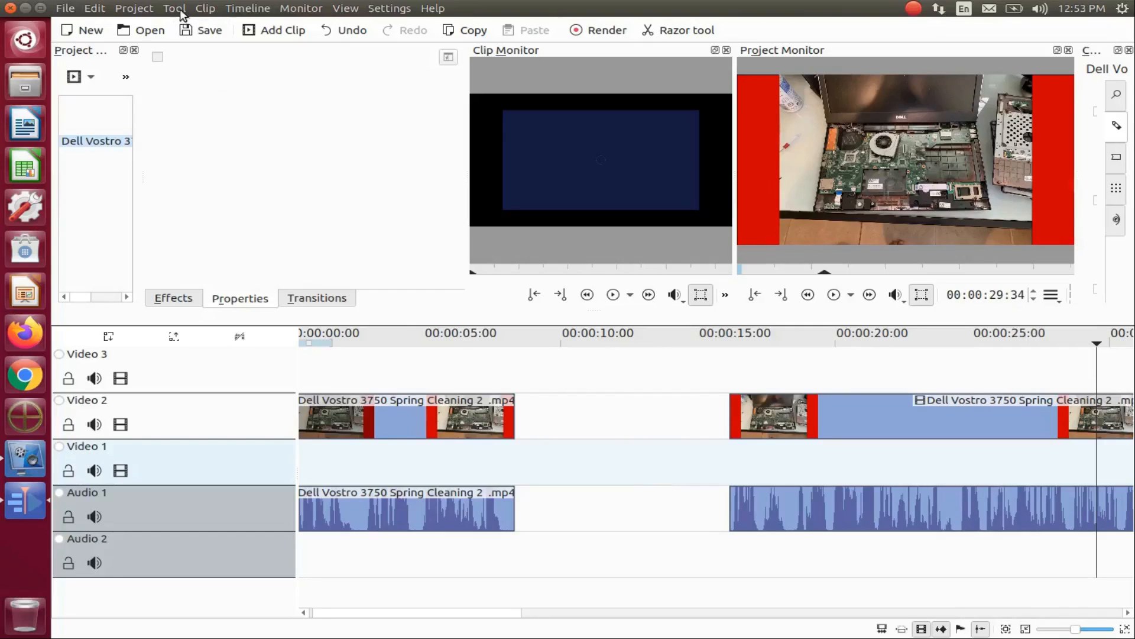
click(174, 8)
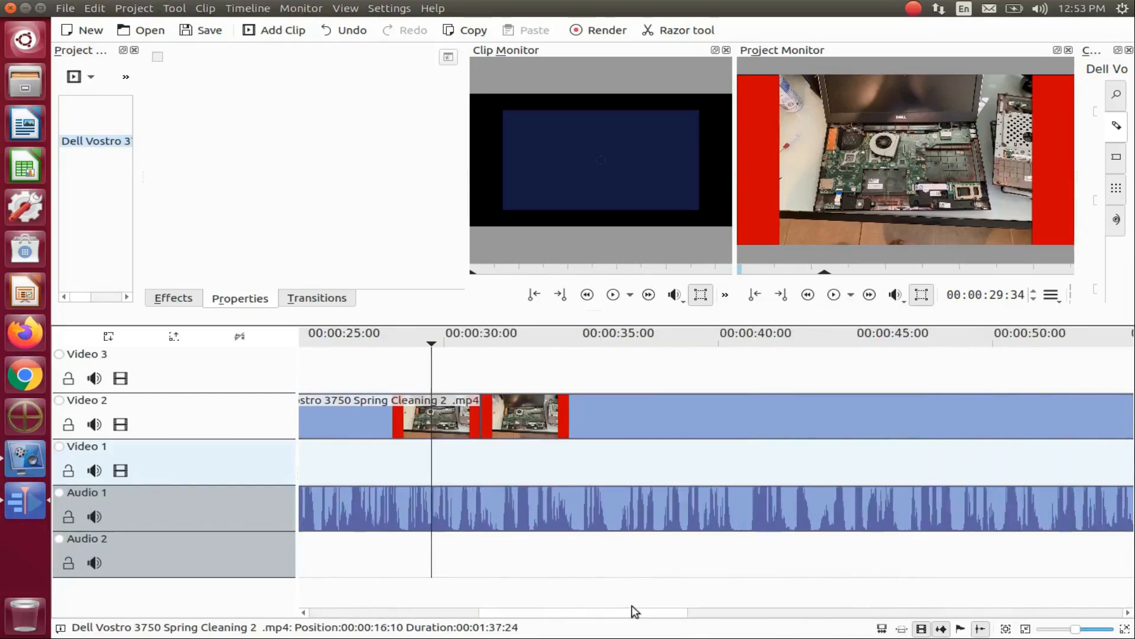
scroll(right, 3)
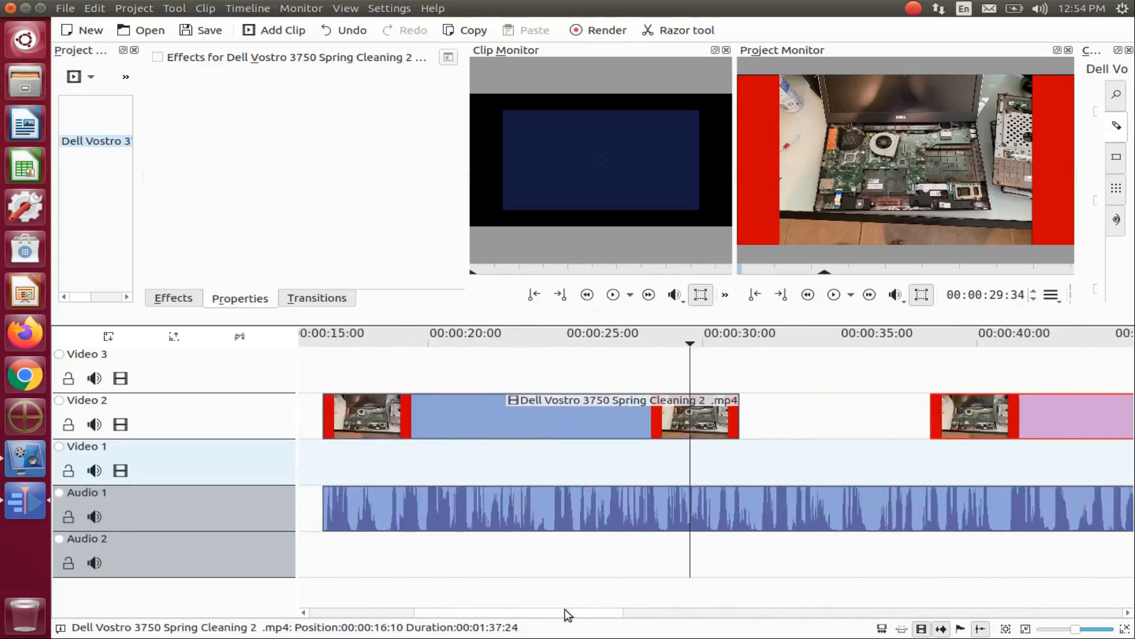
scroll(left, 3)
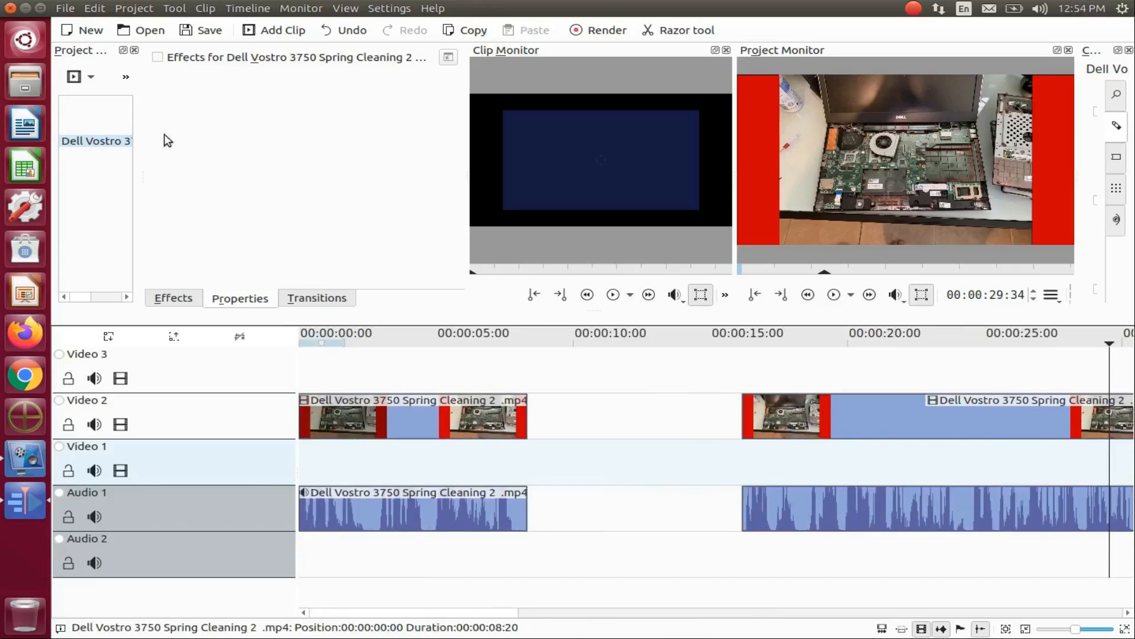
click(248, 8)
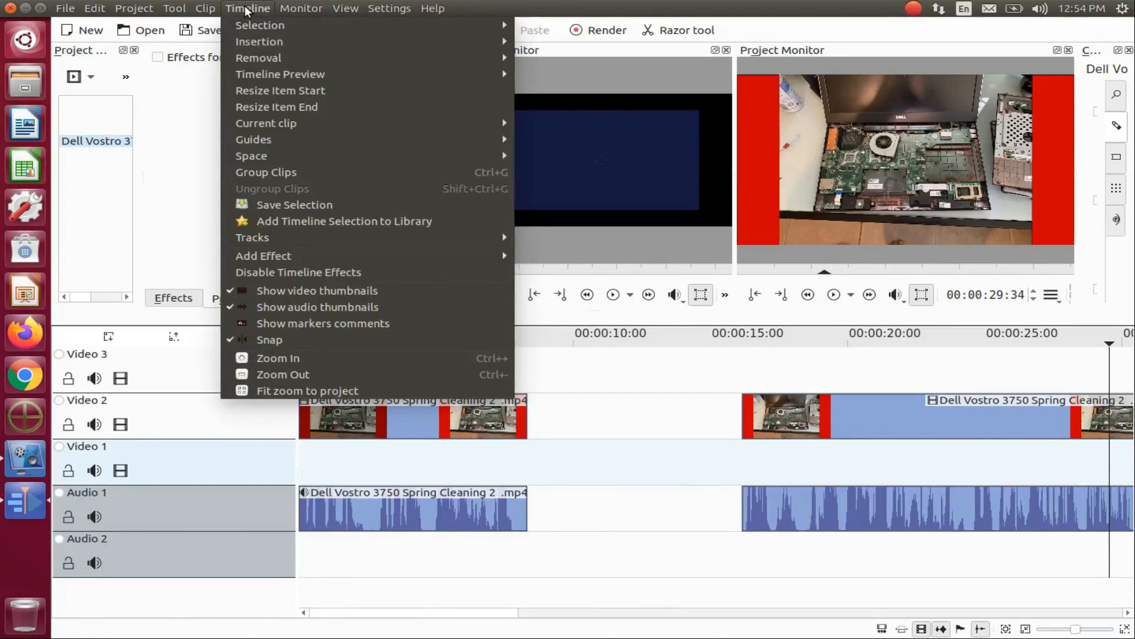
mouse_move(279, 73)
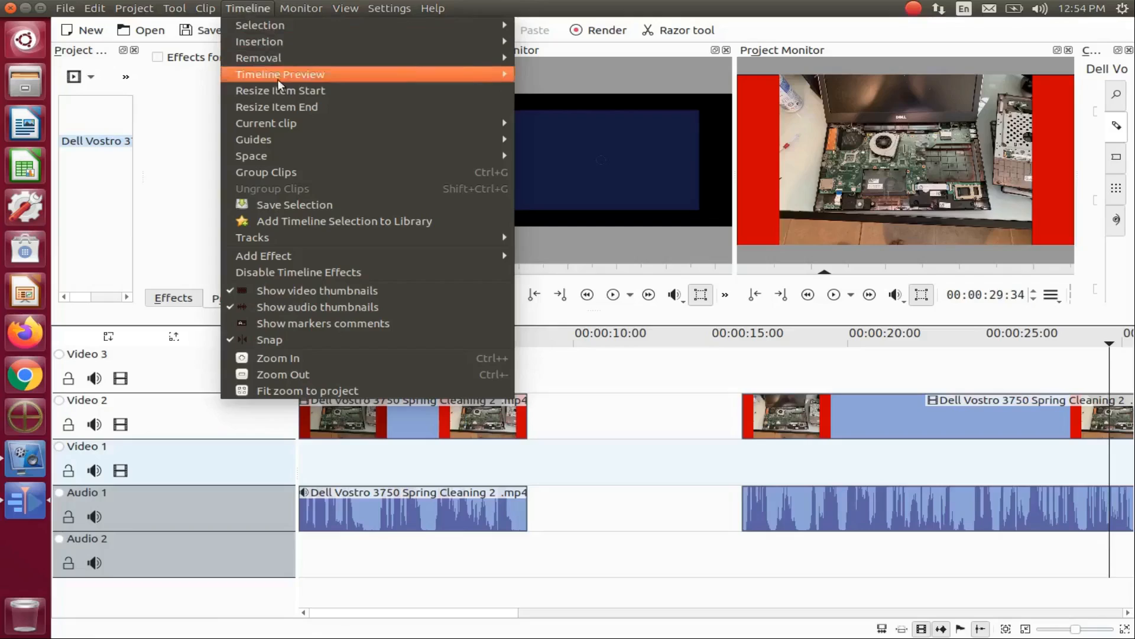
mouse_move(300, 139)
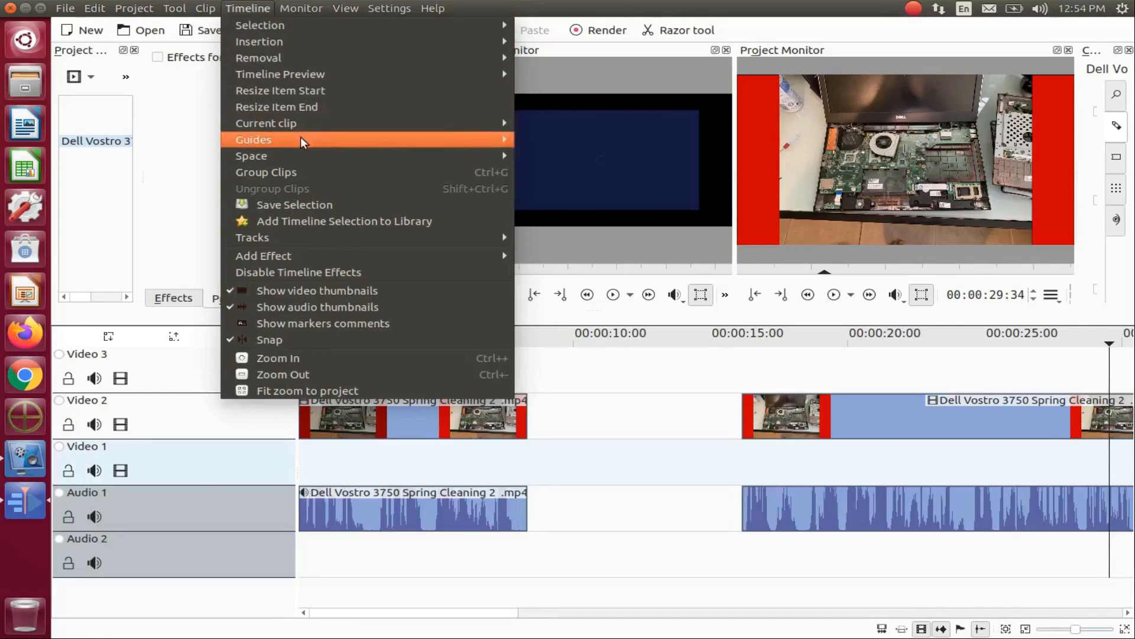
mouse_move(250, 156)
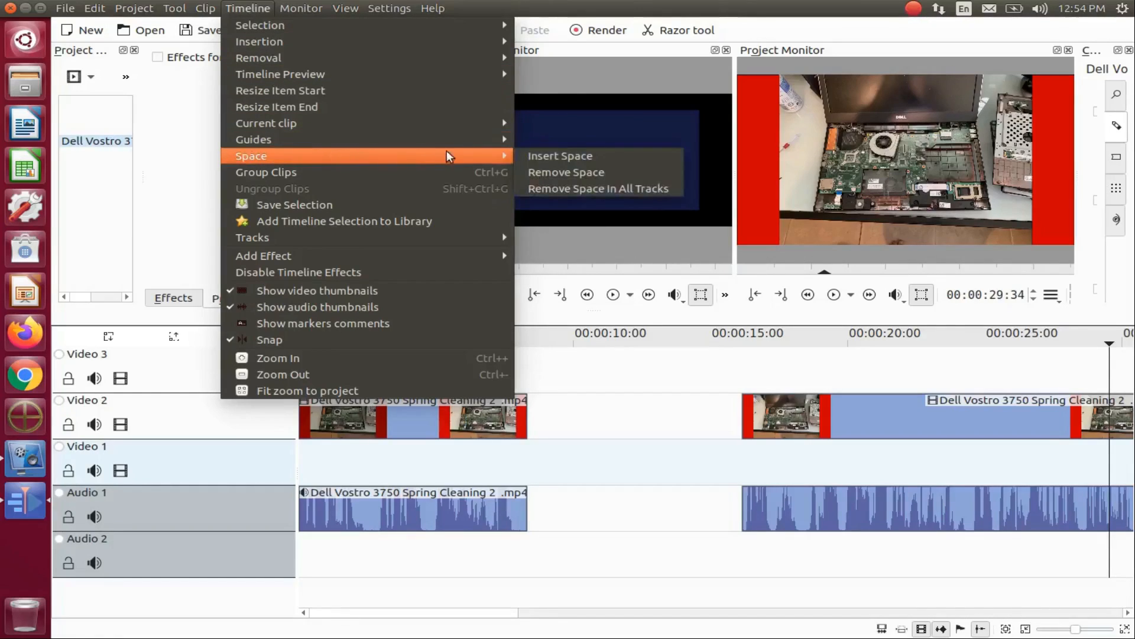
mouse_move(496, 157)
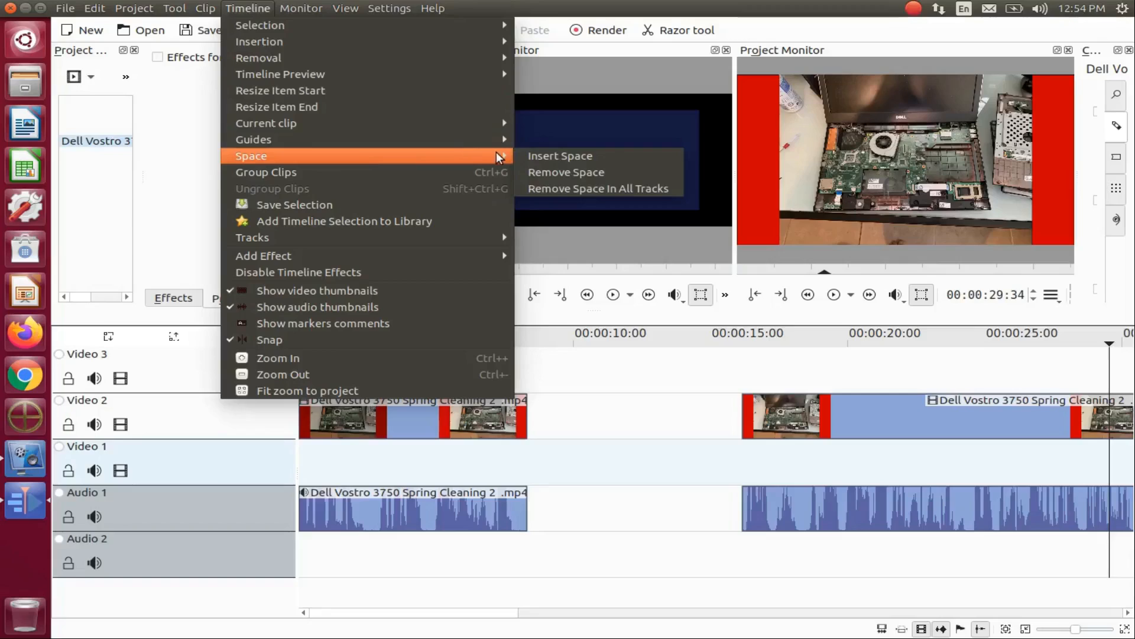
mouse_move(567, 176)
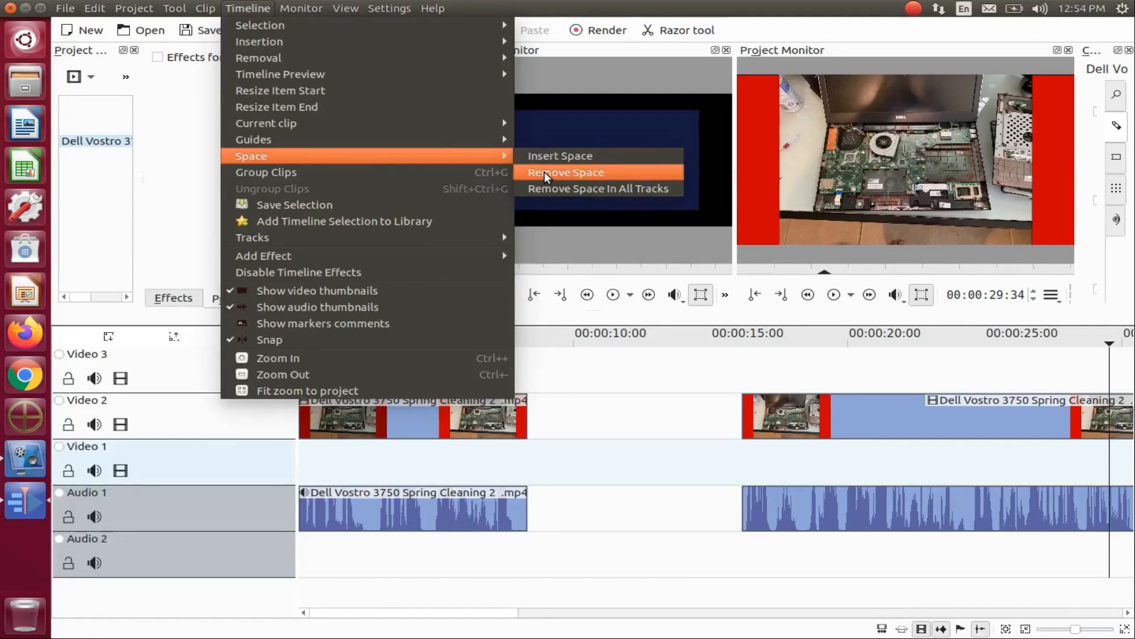
click(567, 172)
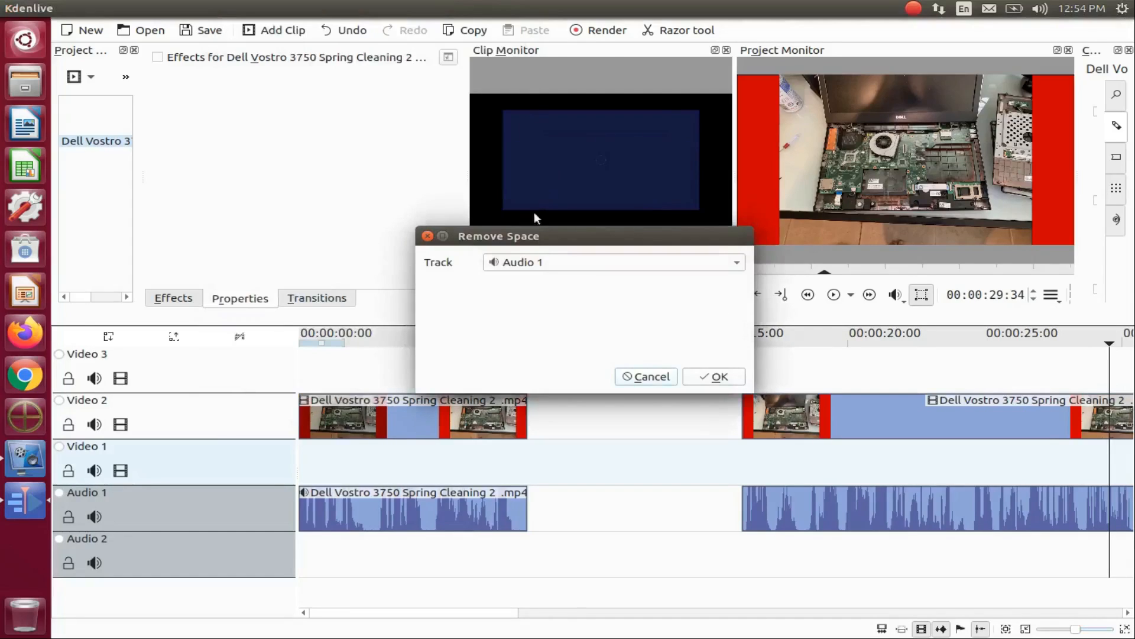
mouse_move(521, 290)
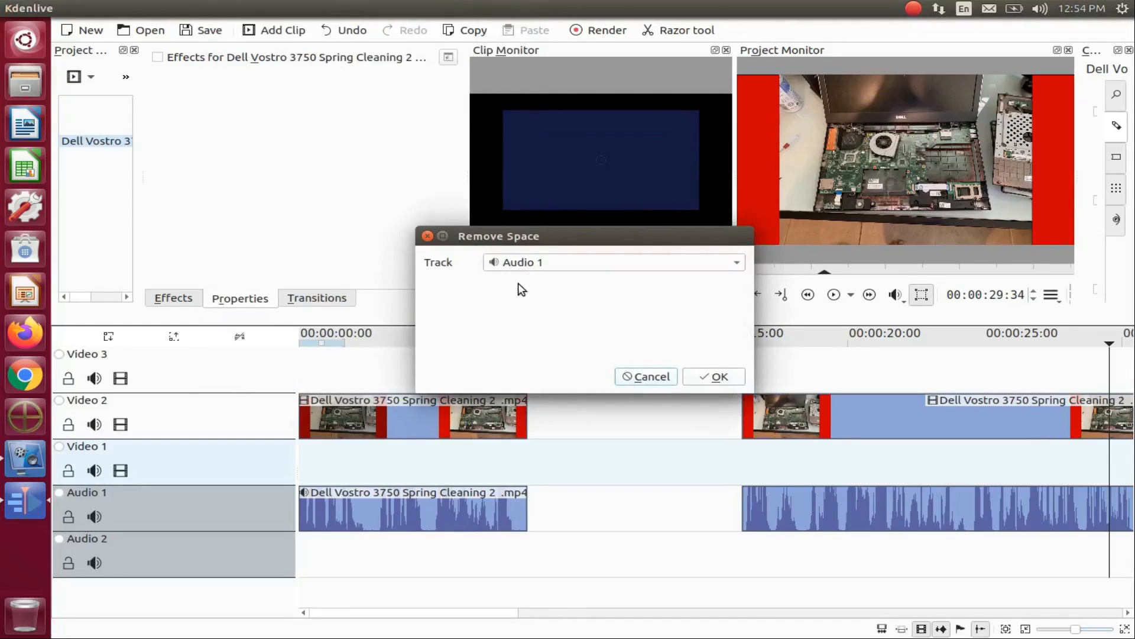
mouse_move(548, 289)
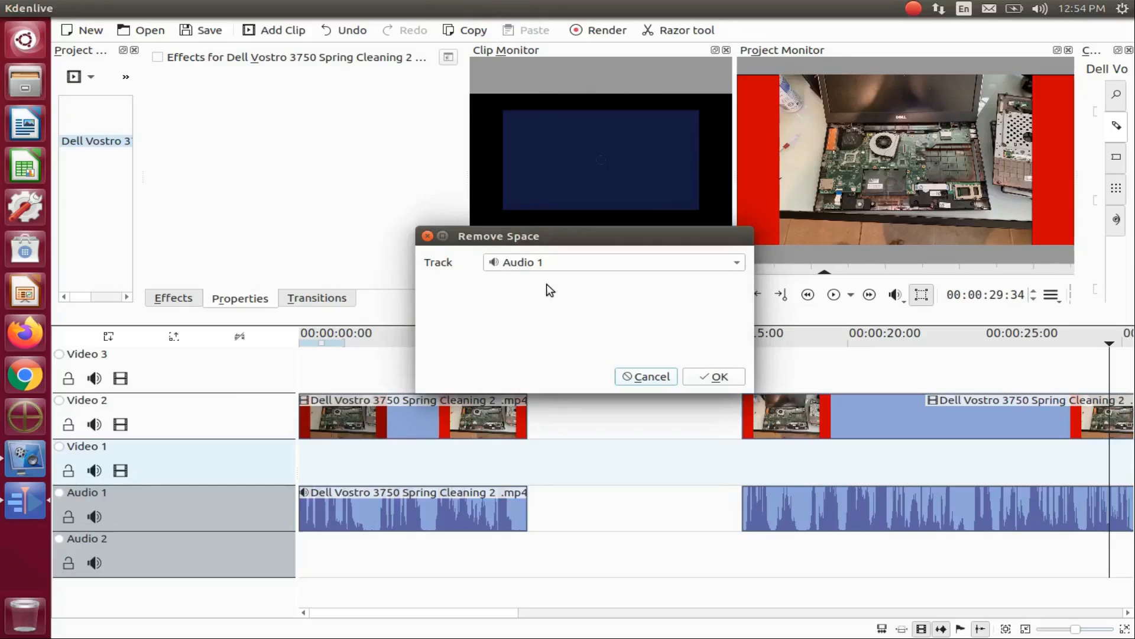
mouse_move(600, 291)
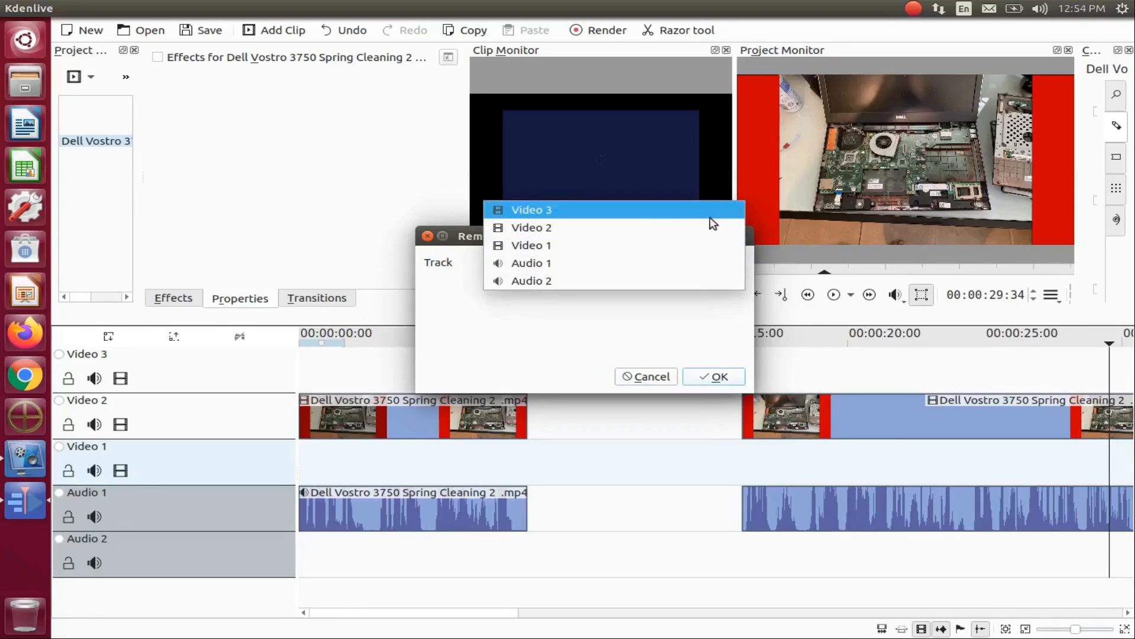
click(531, 263)
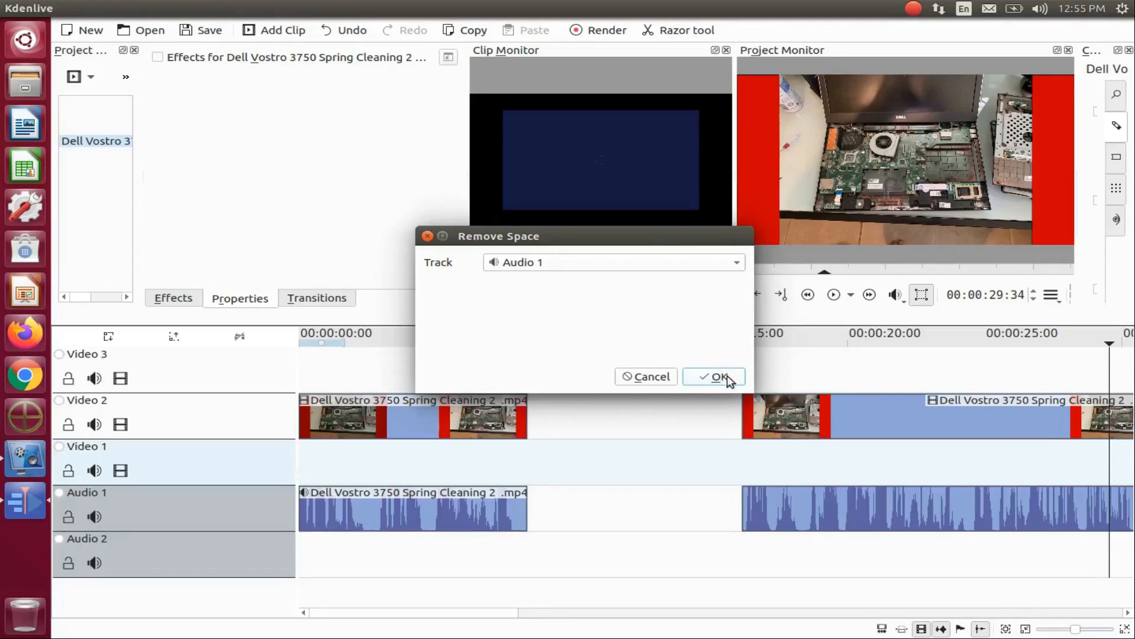
click(719, 376)
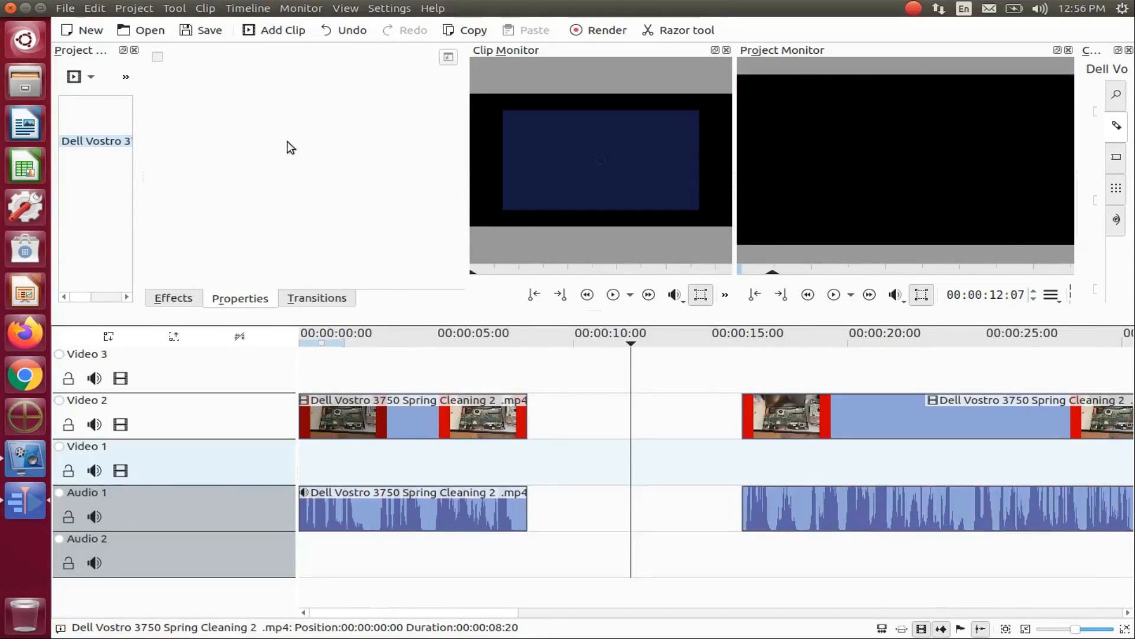
Step: Close the Audio 1 gap using Remove Space with Audio 1 as the track
click(248, 8)
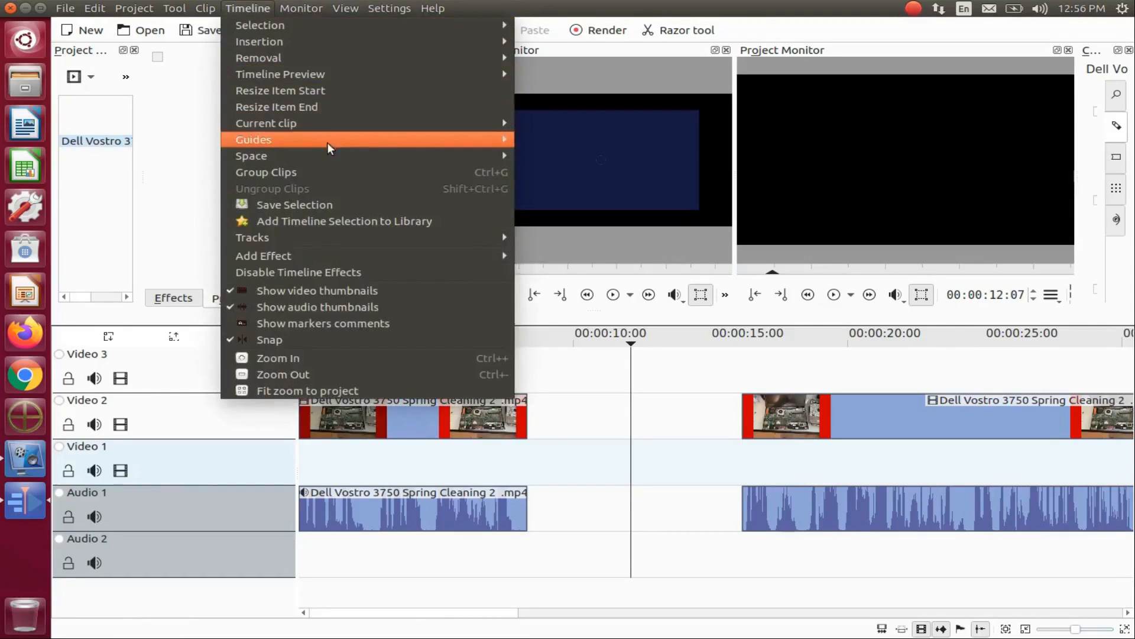
mouse_move(391, 156)
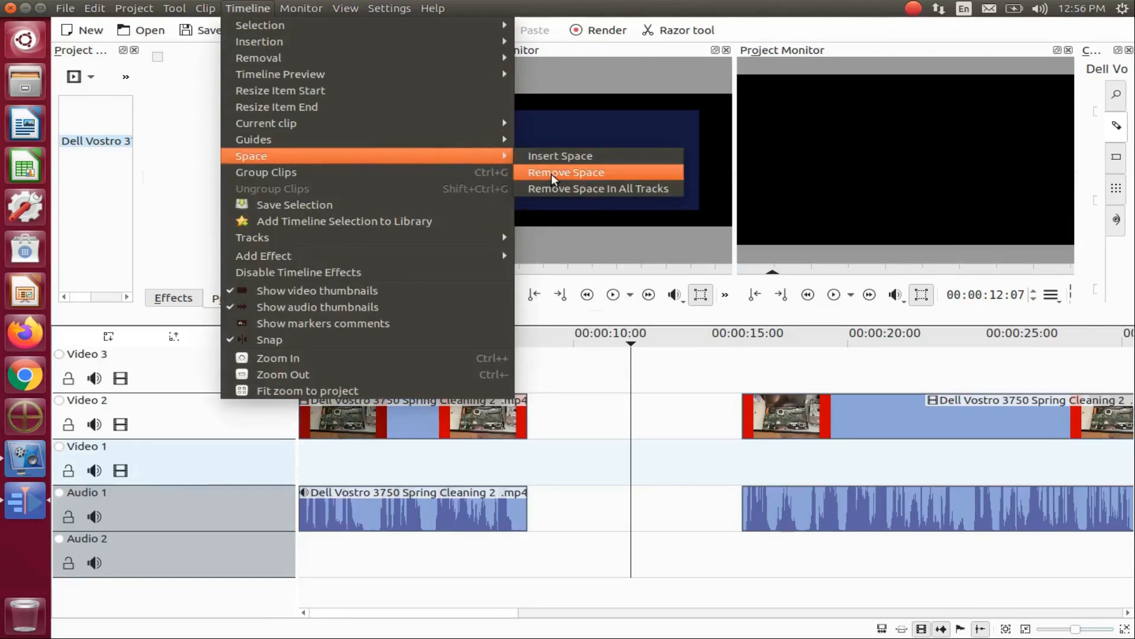
click(565, 172)
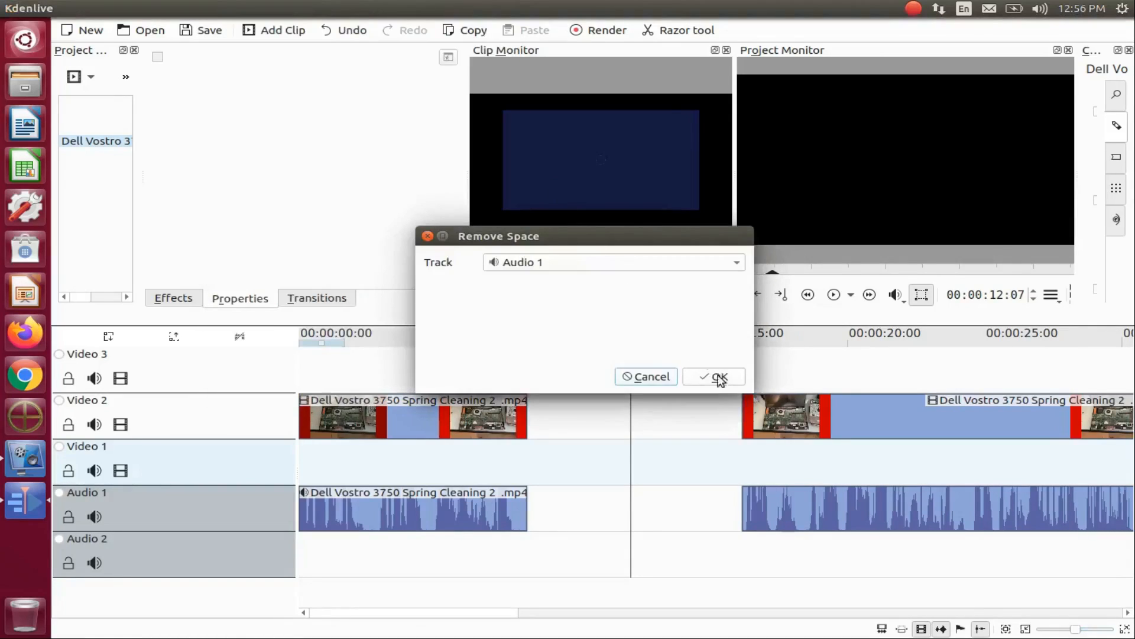
click(713, 377)
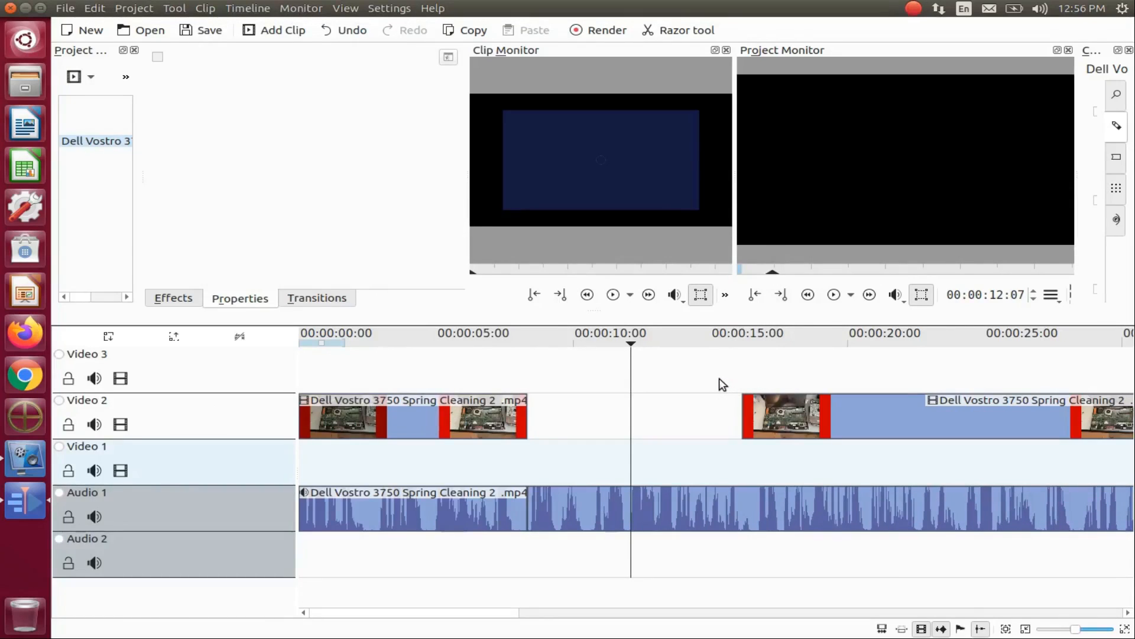
mouse_move(666, 371)
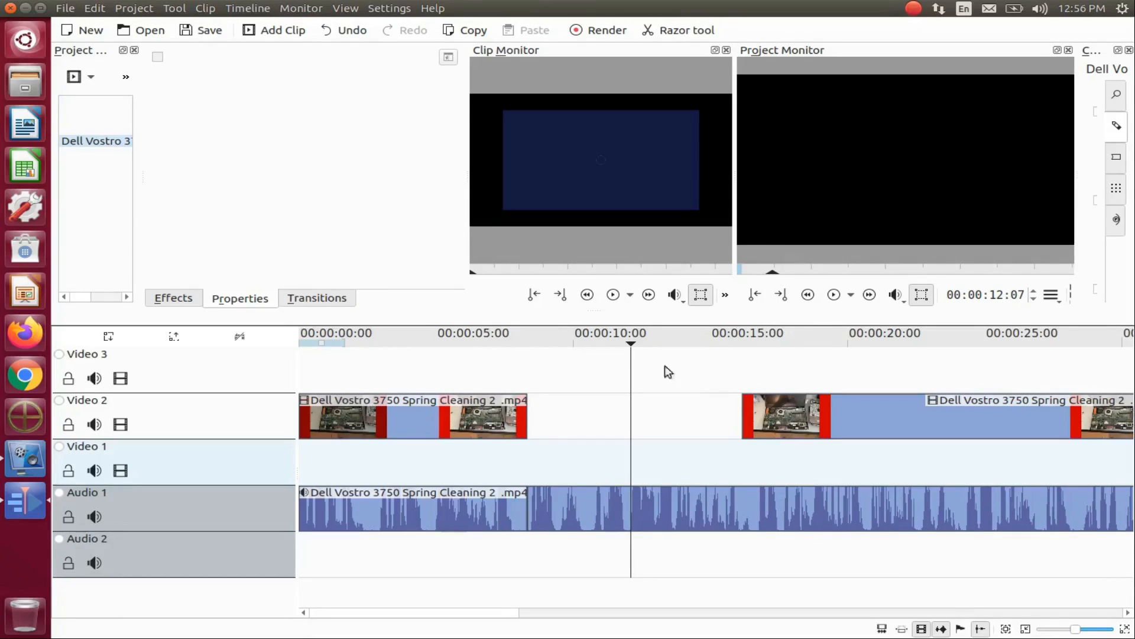
mouse_move(248, 8)
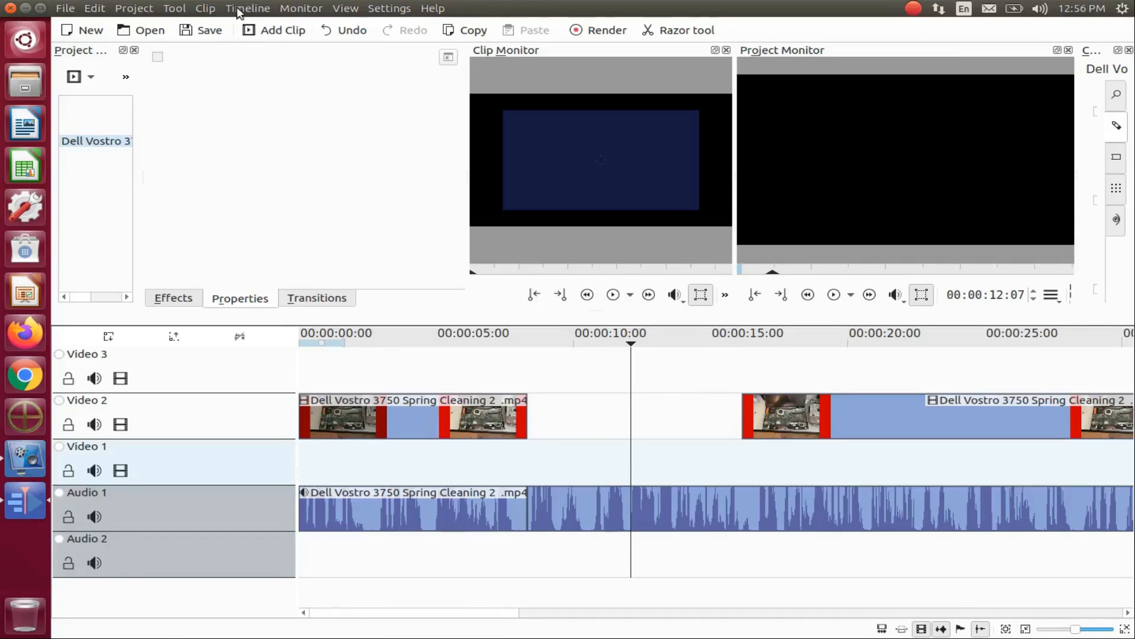
Step: Open the Remove Space settings and choose Video 2 as the track
click(247, 8)
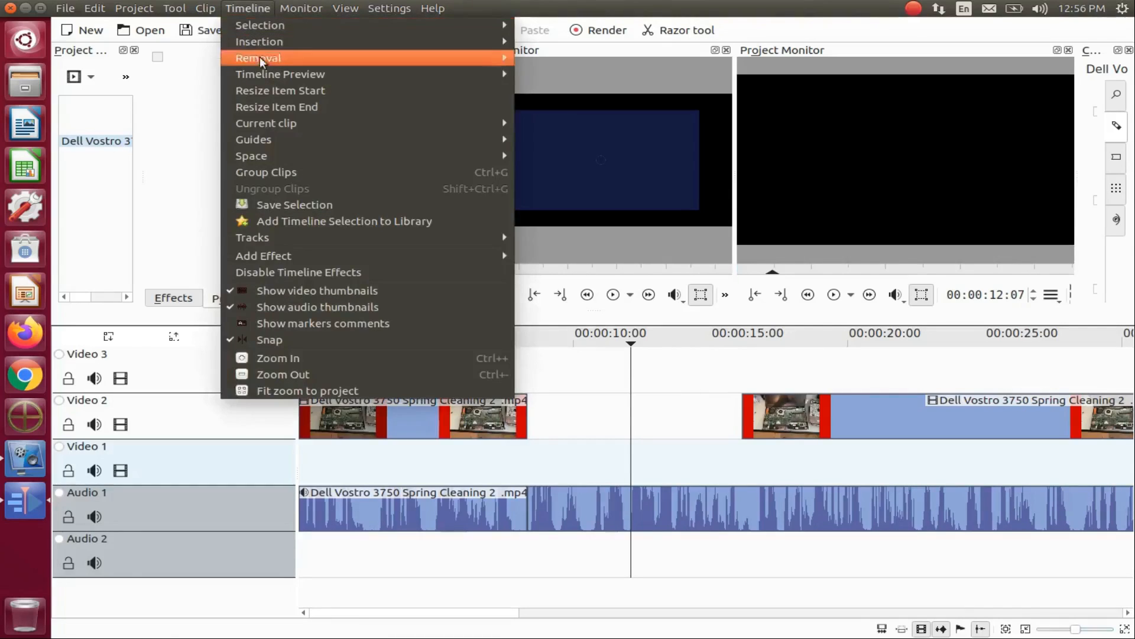
mouse_move(253, 139)
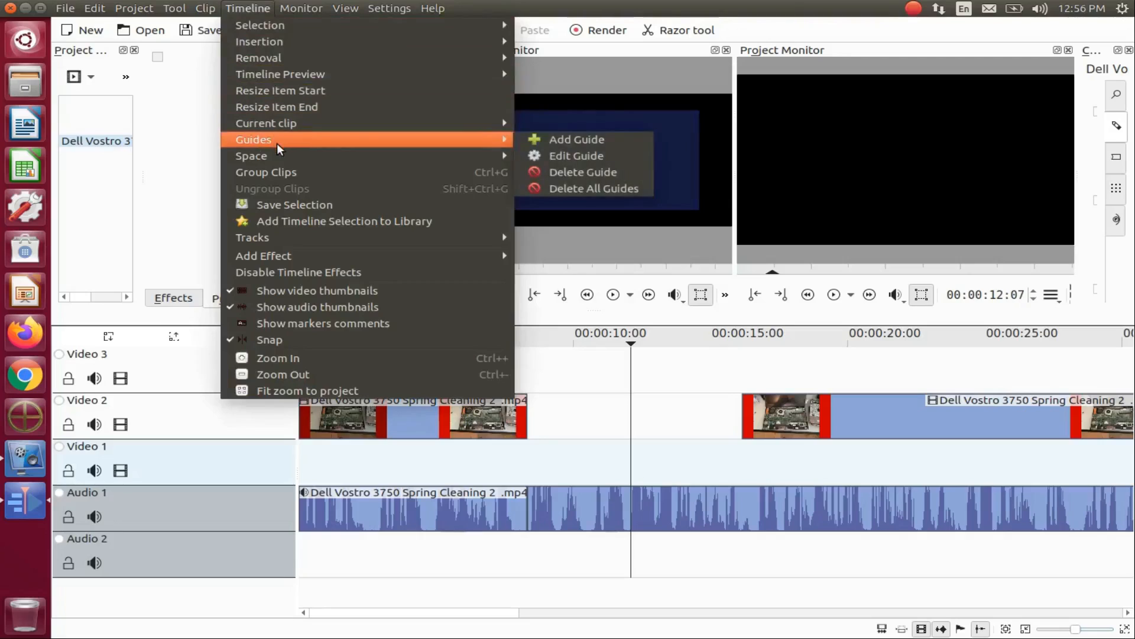
mouse_move(251, 155)
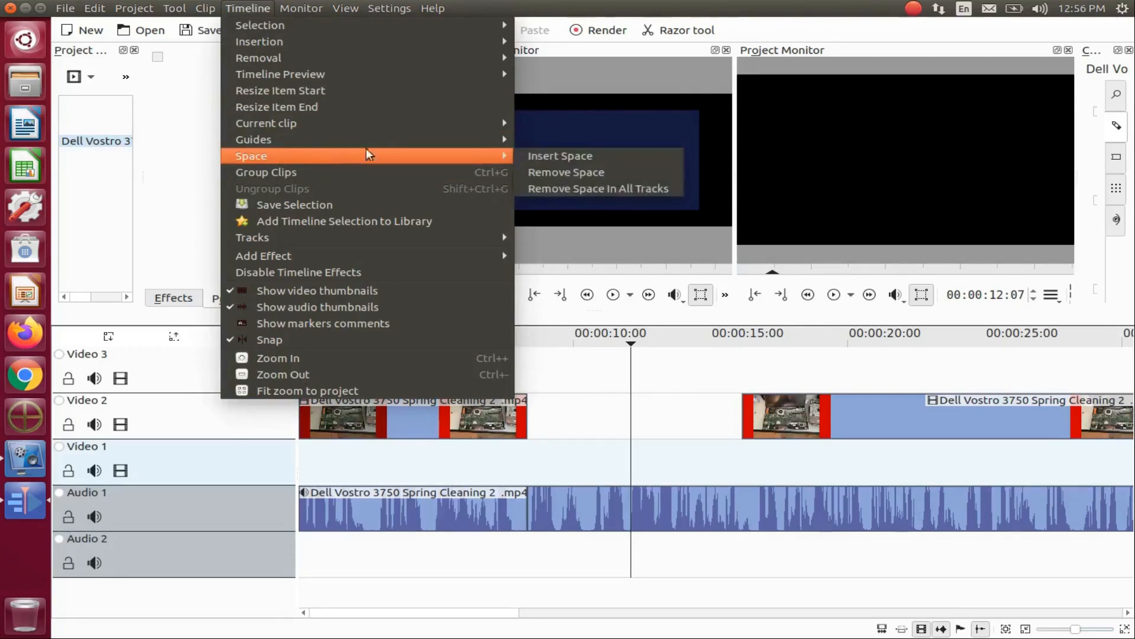
mouse_move(559, 156)
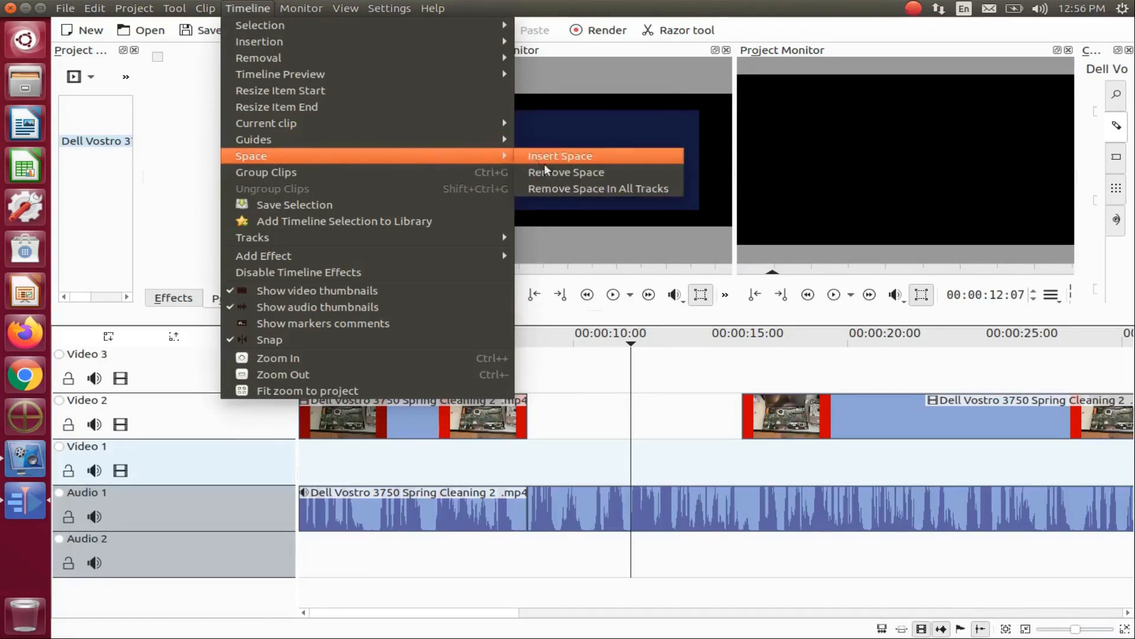
click(565, 171)
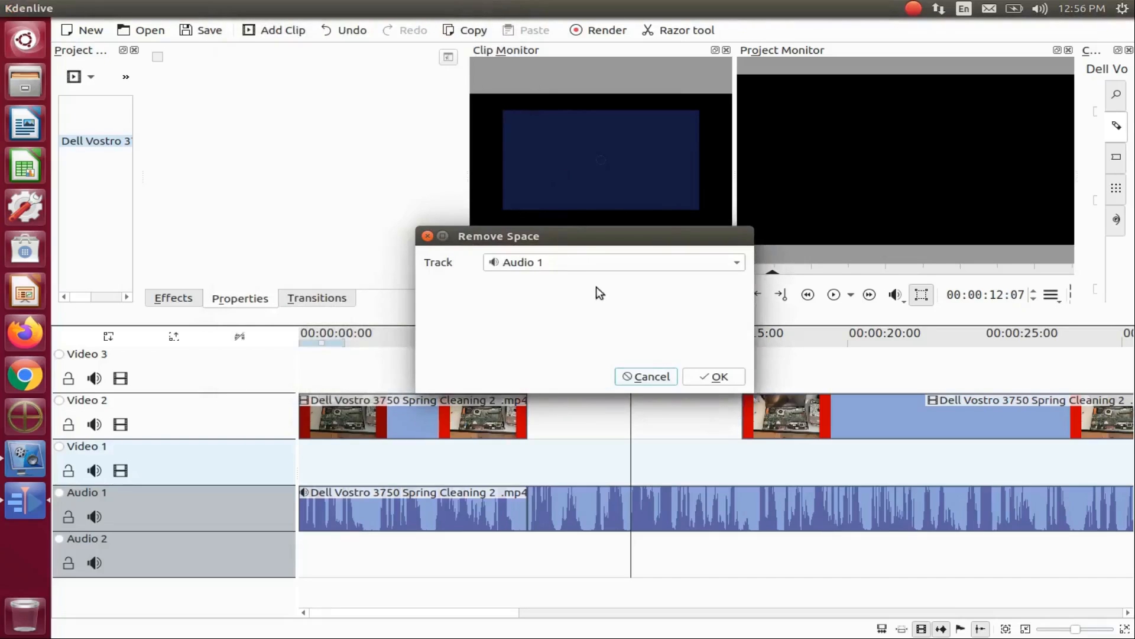
mouse_move(719, 292)
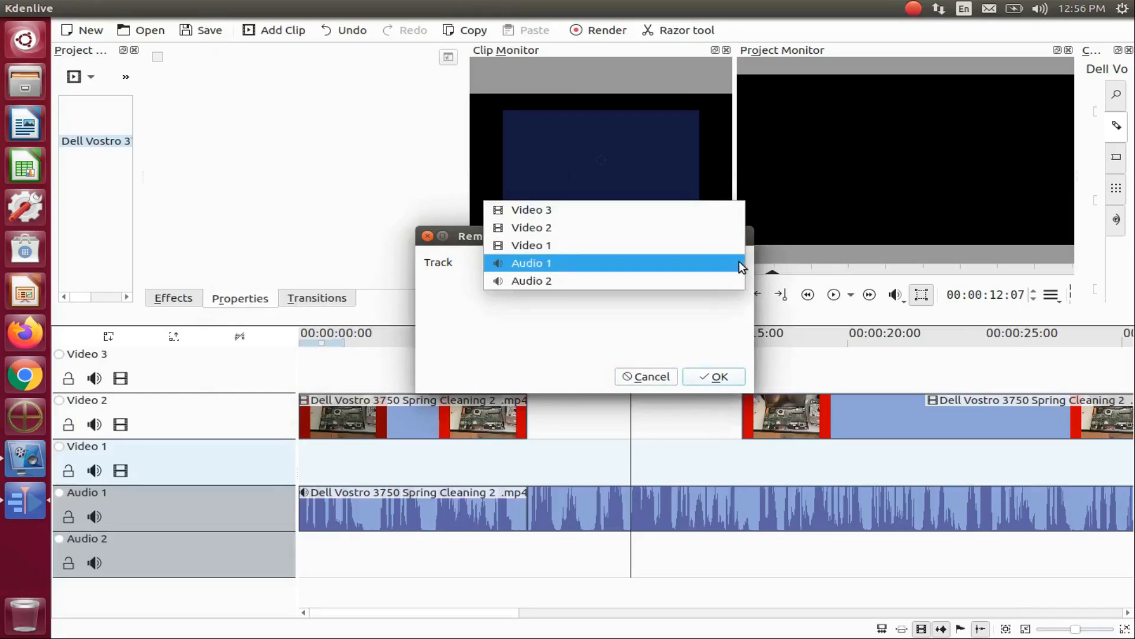
click(531, 226)
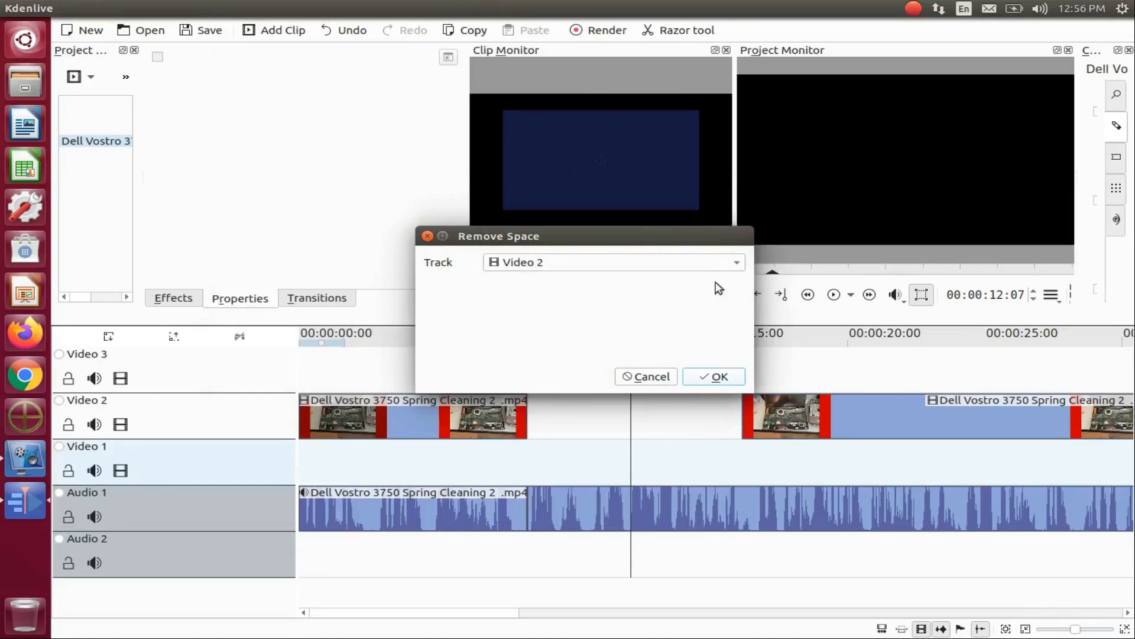
click(713, 376)
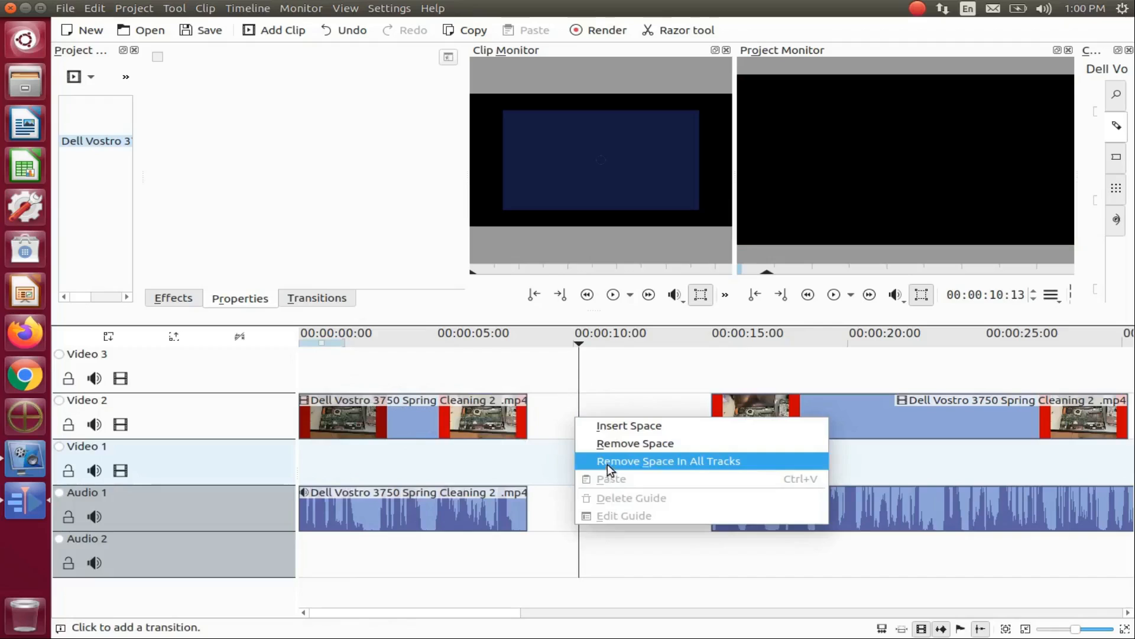
Step: Close the remaining Video 2 and Audio 1 gaps with Remove Space In All Tracks
click(667, 460)
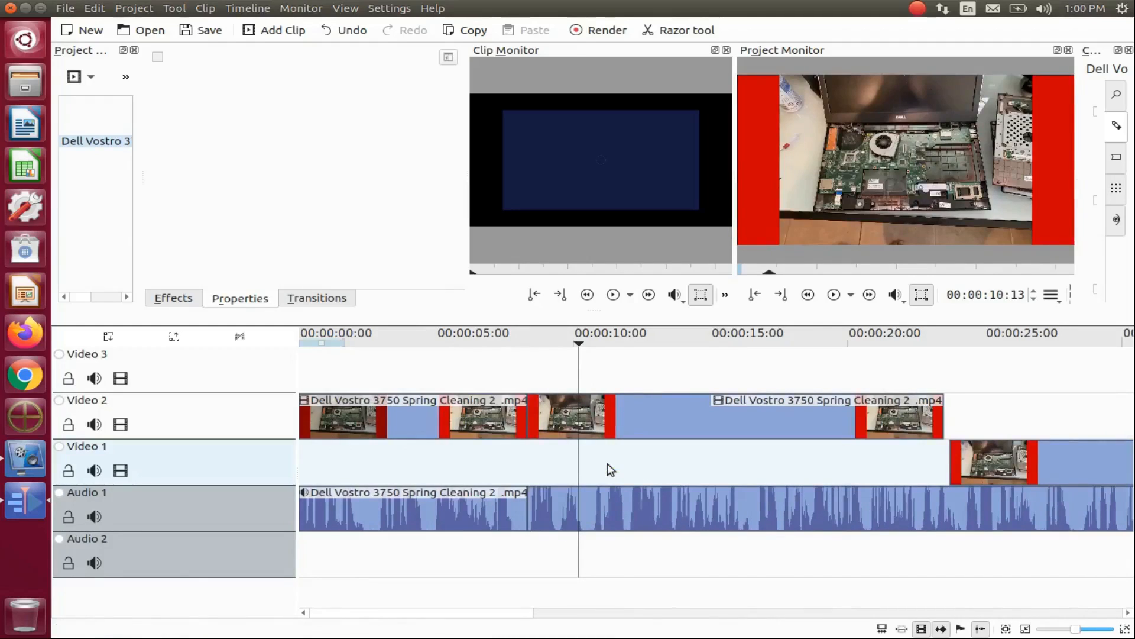
right_click(522, 424)
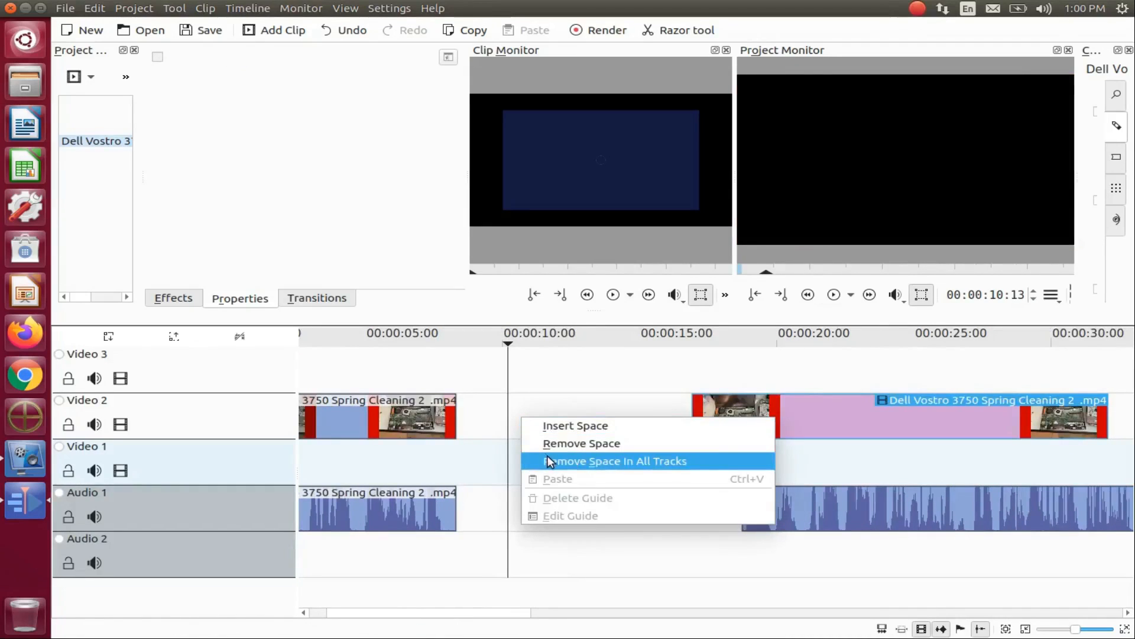
click(614, 461)
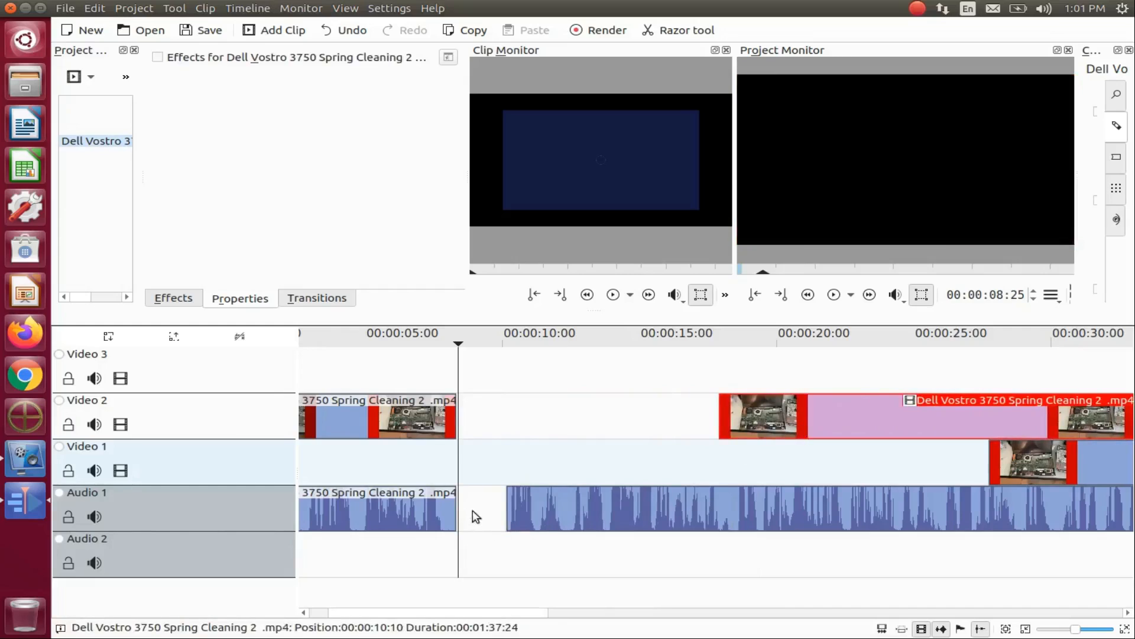
right_click(478, 516)
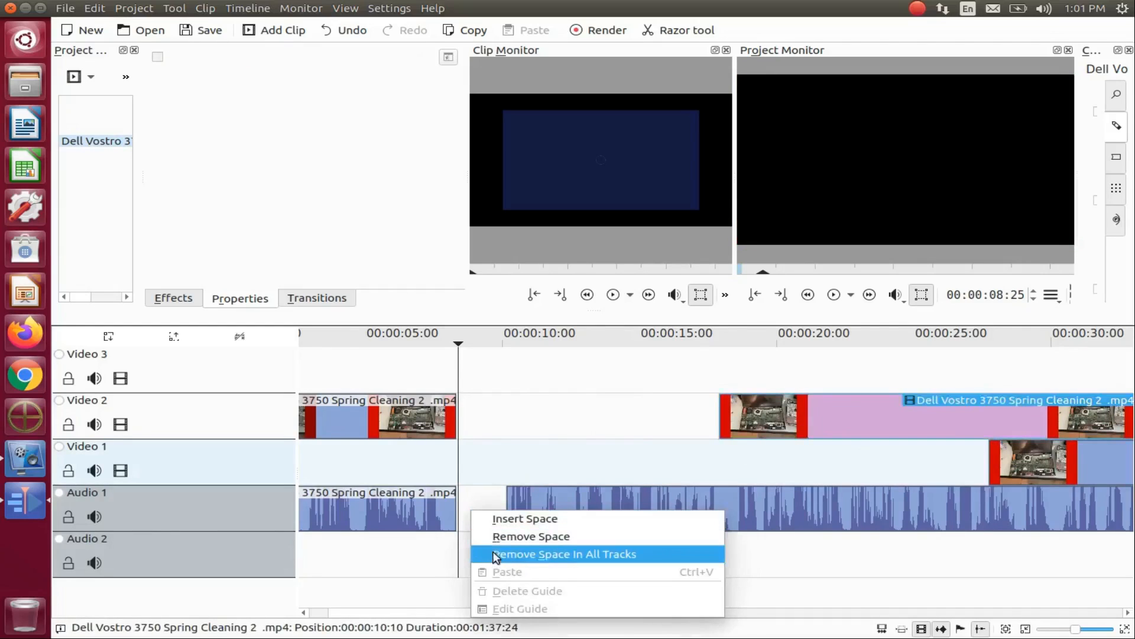
click(562, 554)
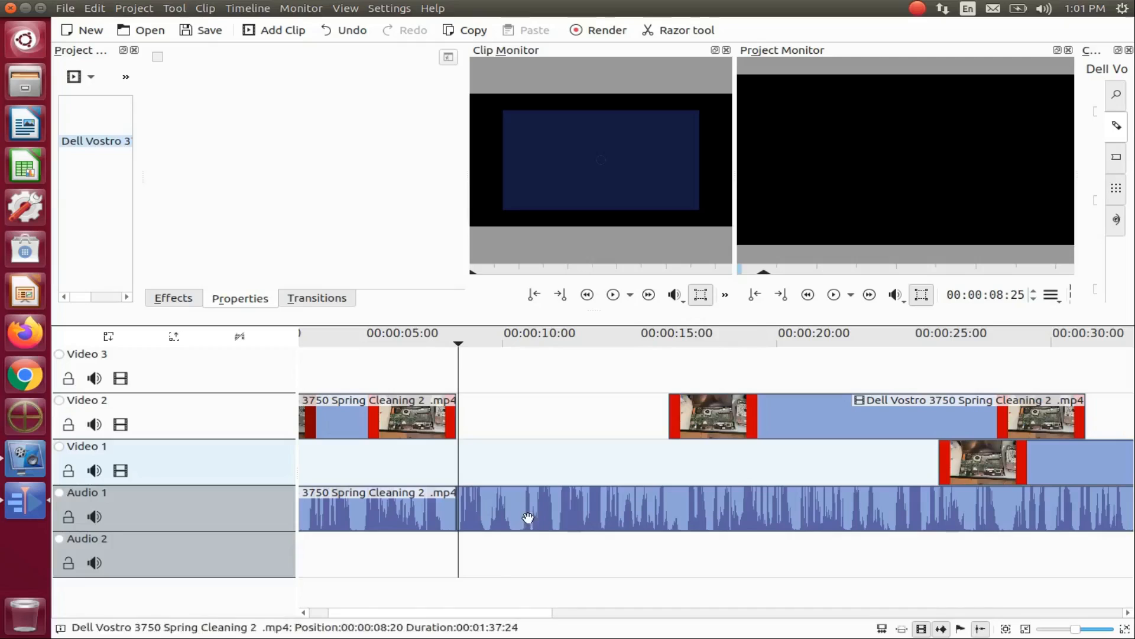
click(724, 506)
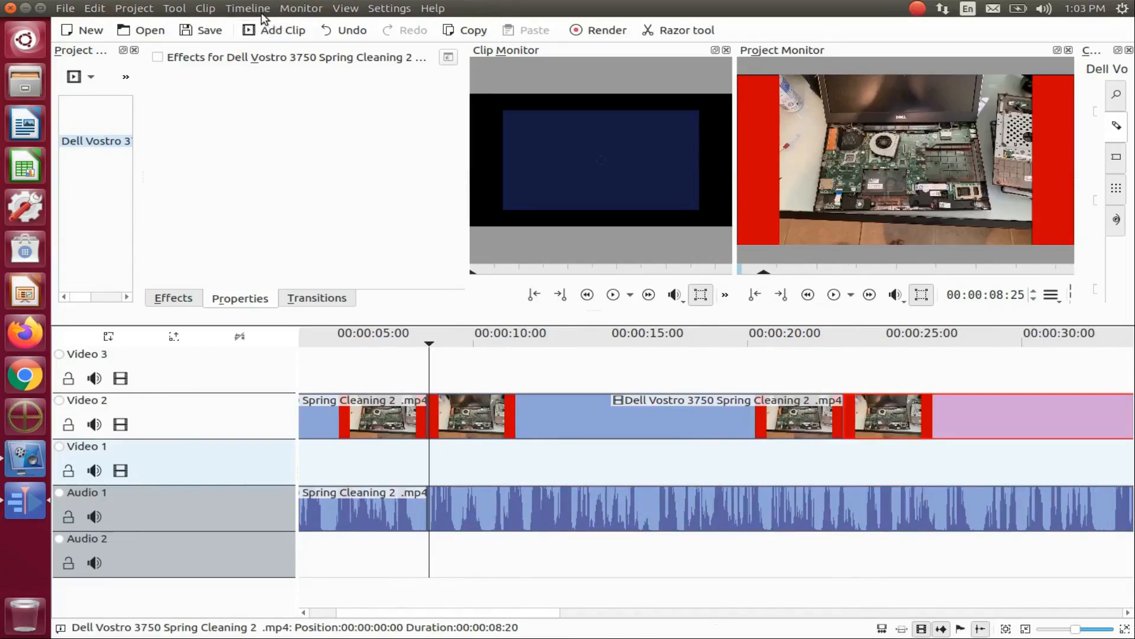
Step: Insert a one-second blank space across all tracks with Insert Space
click(247, 8)
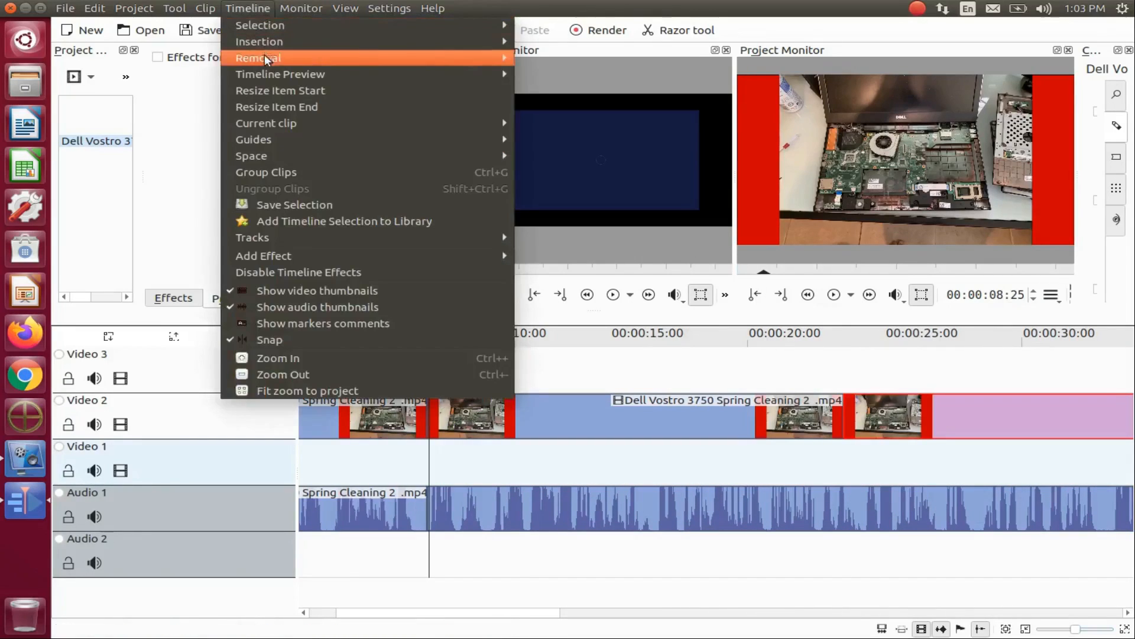
mouse_move(281, 91)
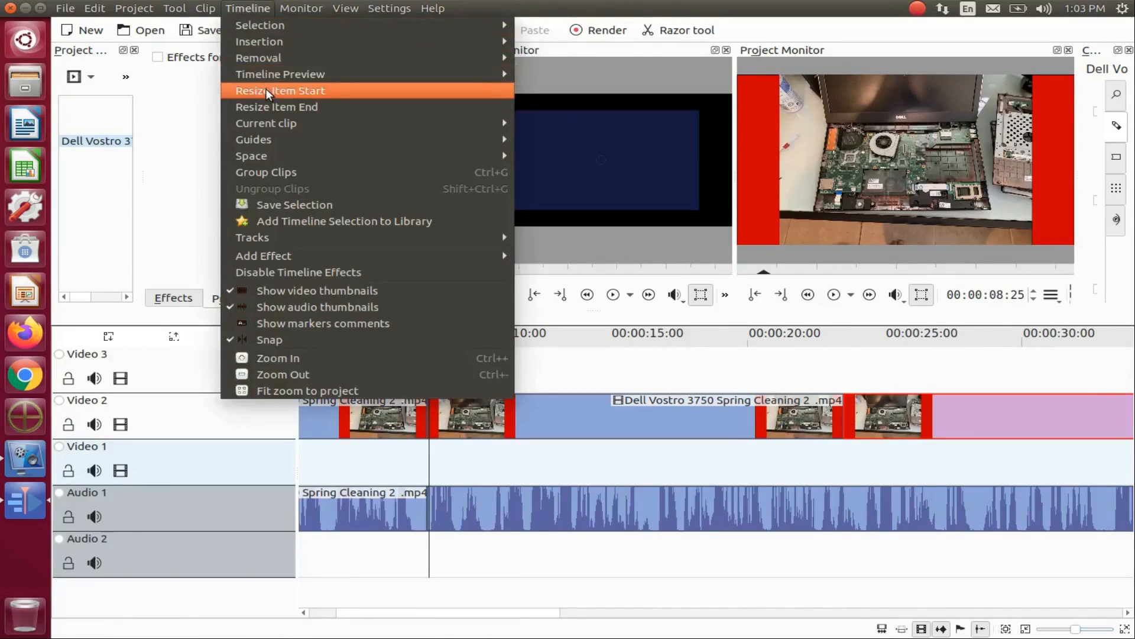
mouse_move(253, 139)
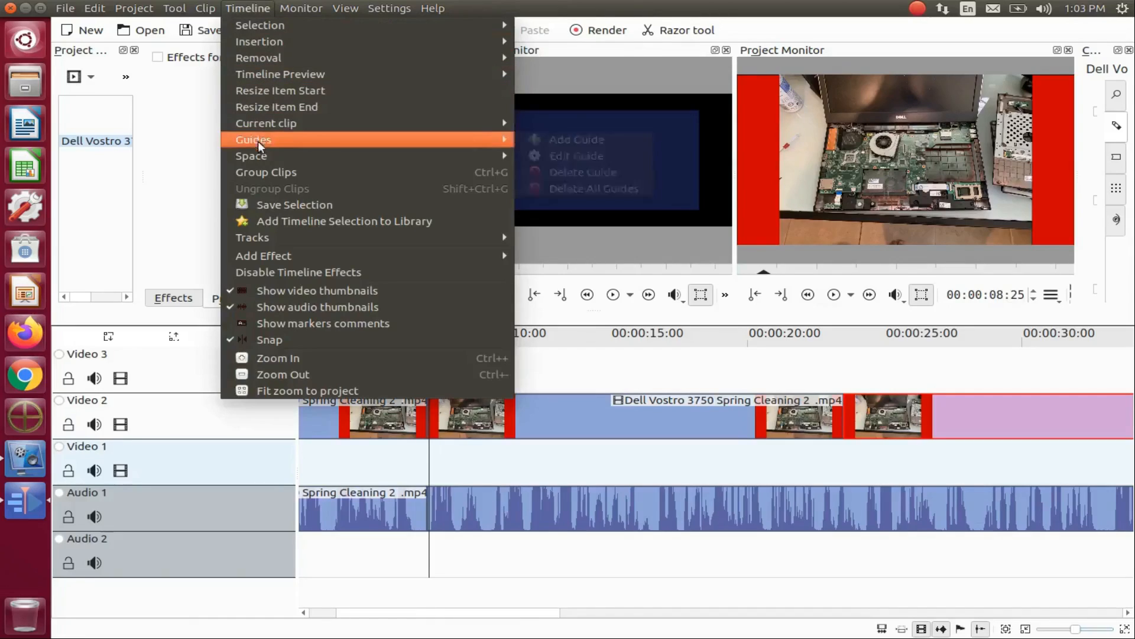
mouse_move(250, 156)
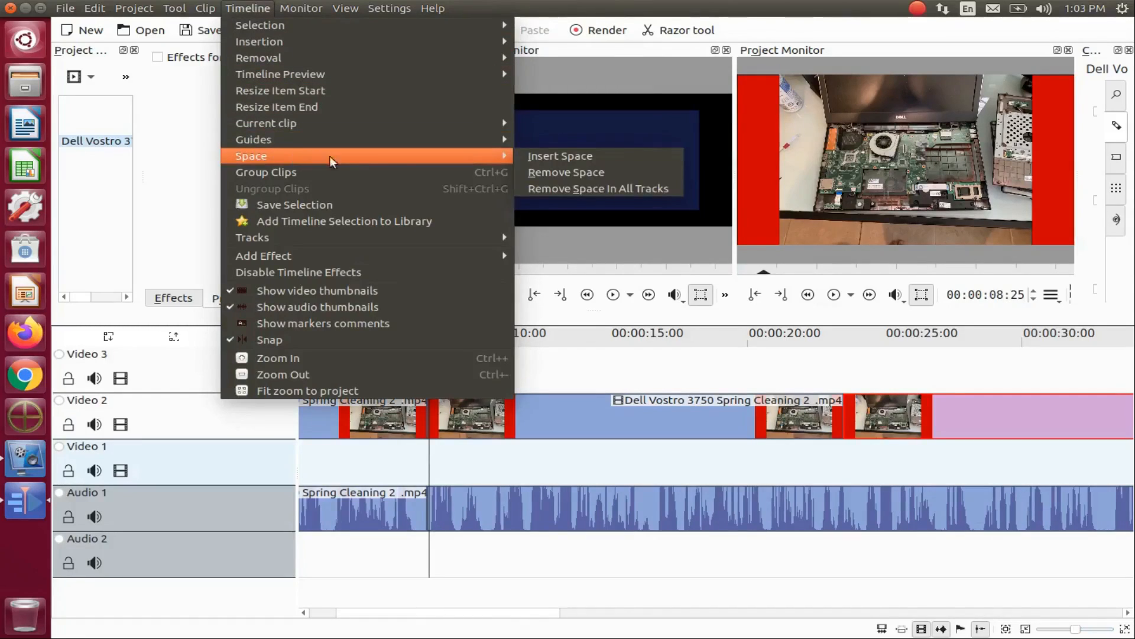
mouse_move(561, 156)
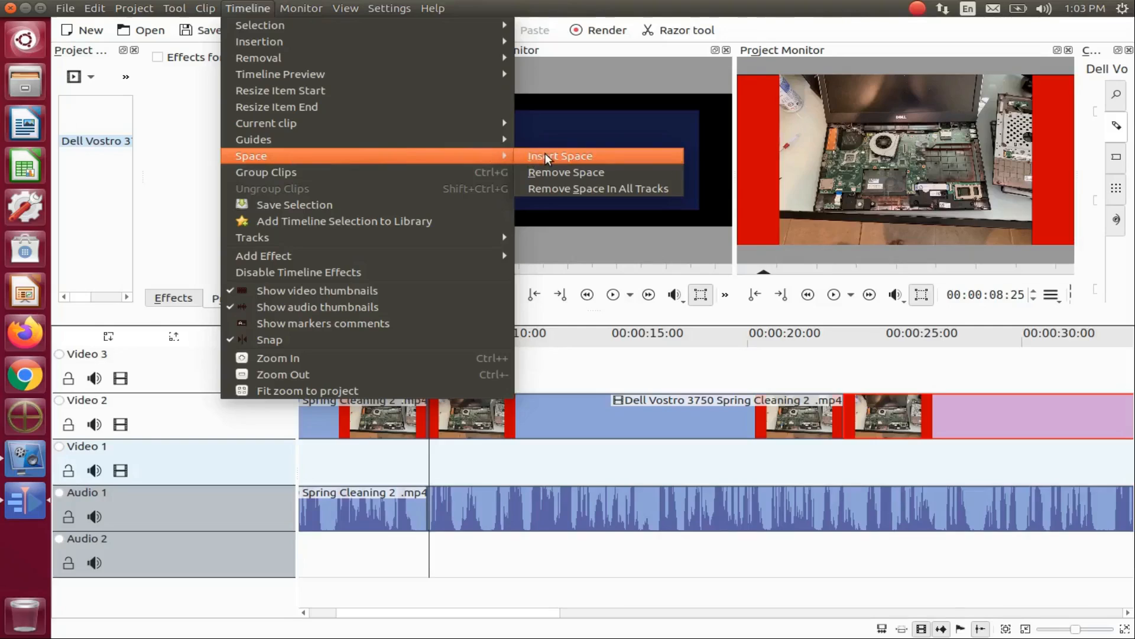
click(560, 155)
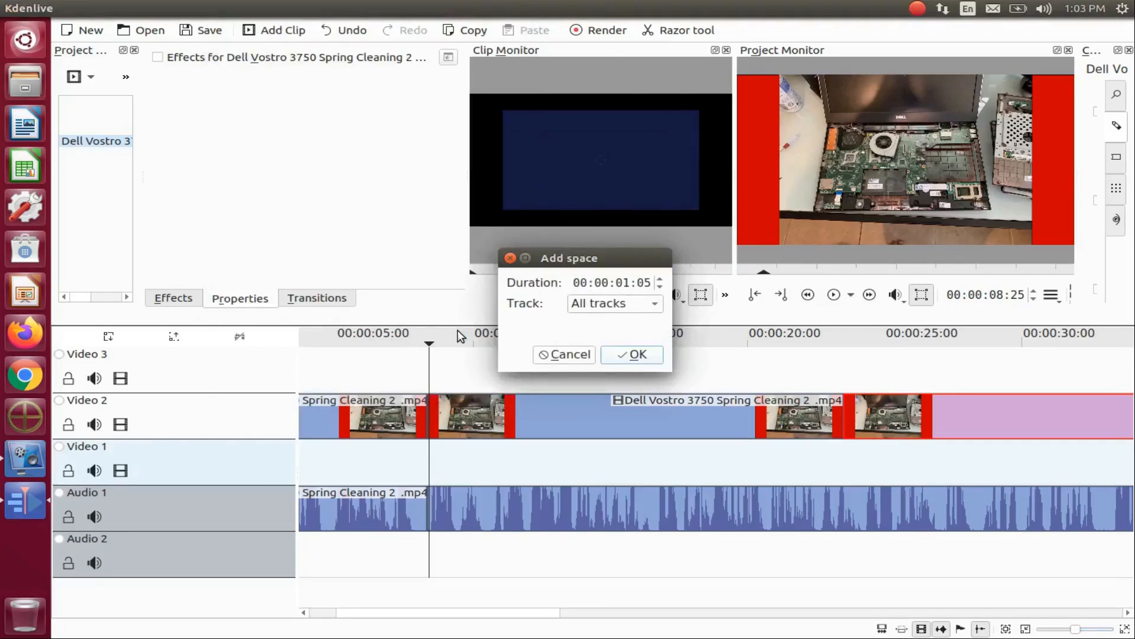
mouse_move(548, 335)
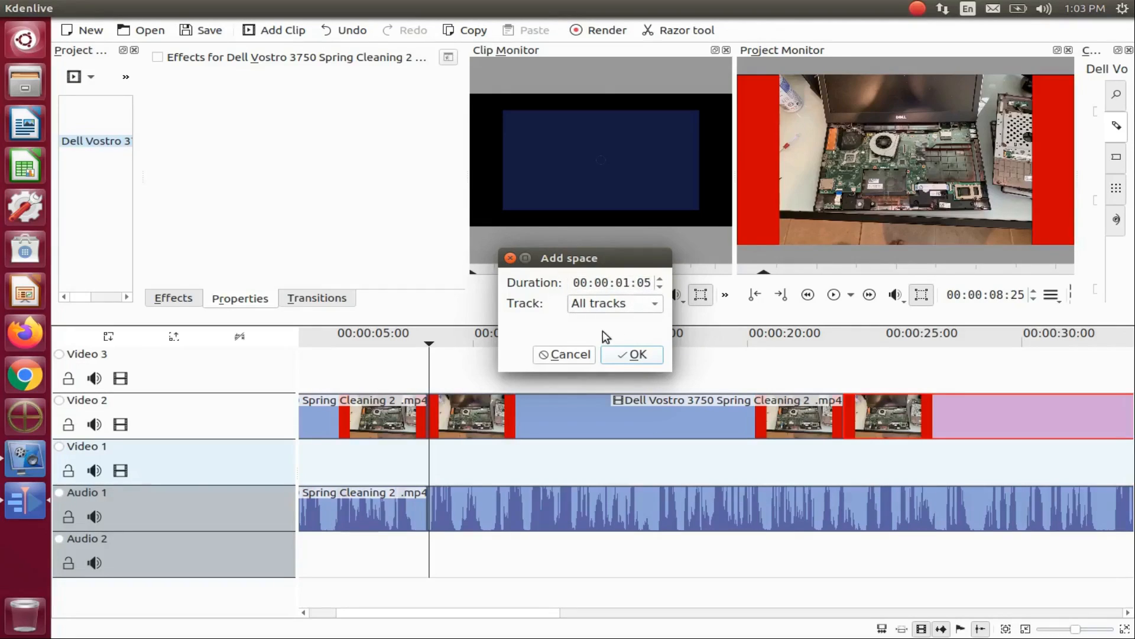
mouse_move(633, 360)
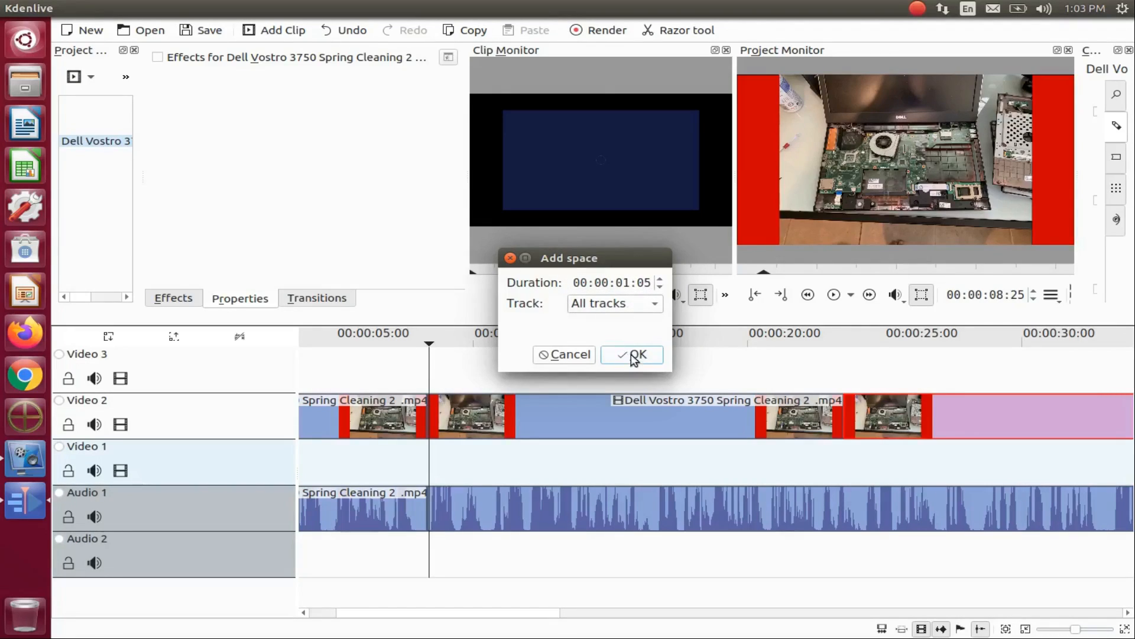
click(637, 354)
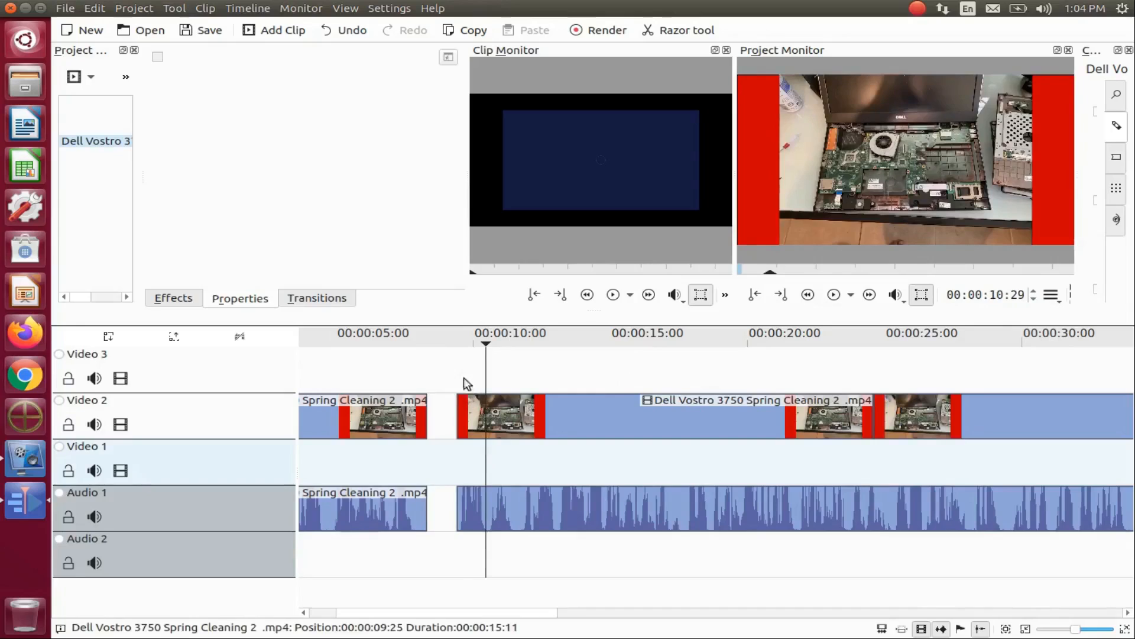
mouse_move(247, 8)
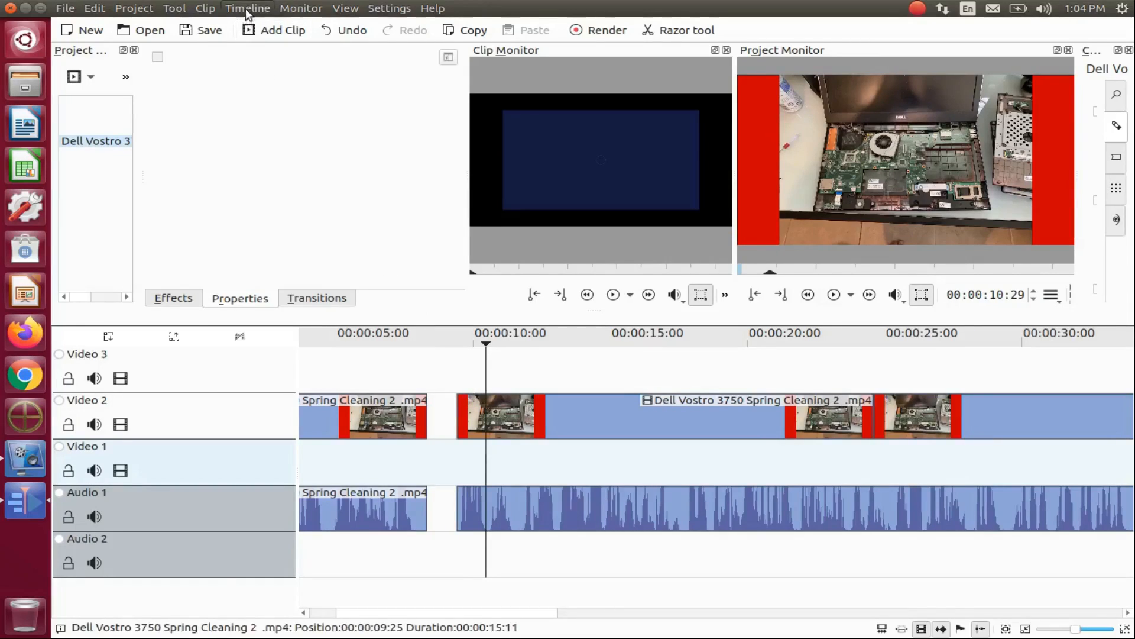
Step: Insert a 00:00:02:05 blank space on Video 2 only
click(247, 7)
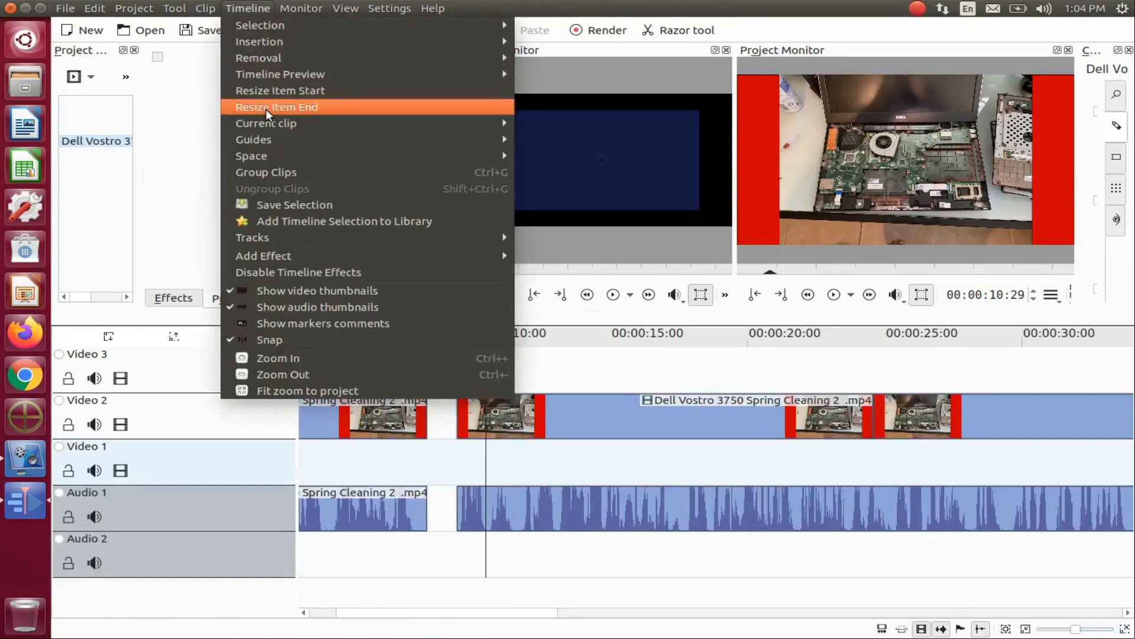
mouse_move(254, 139)
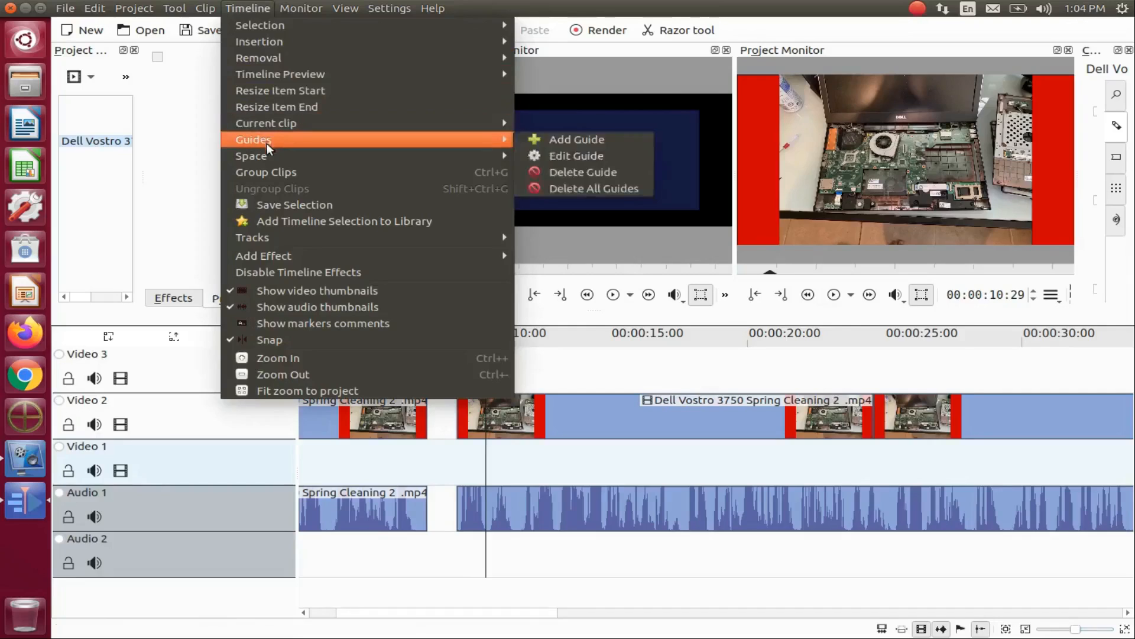
mouse_move(251, 156)
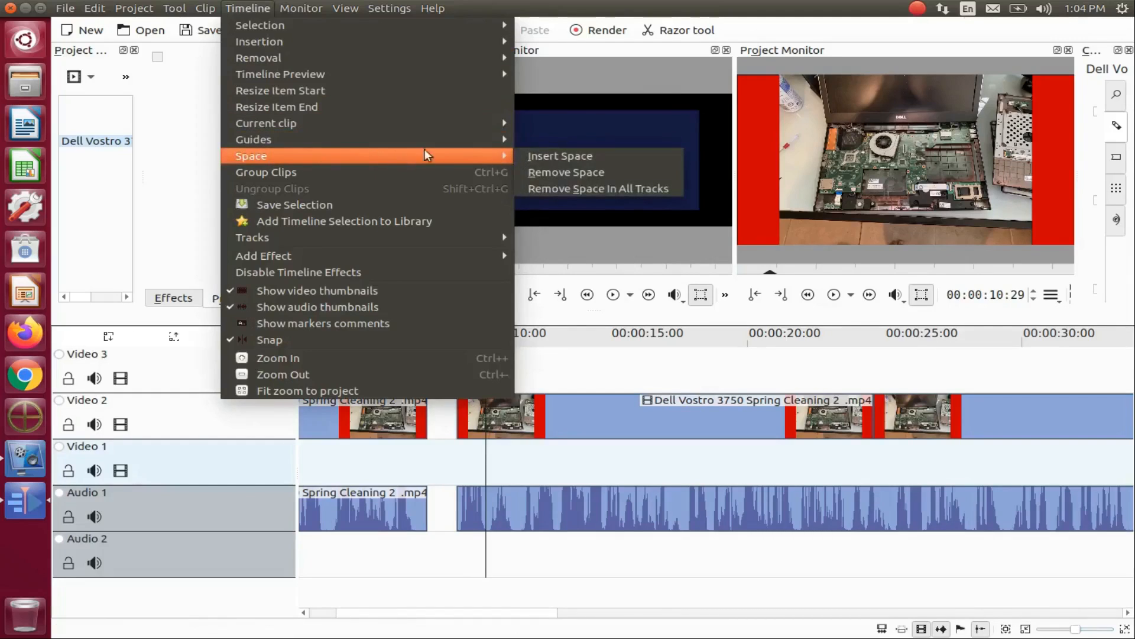
mouse_move(560, 156)
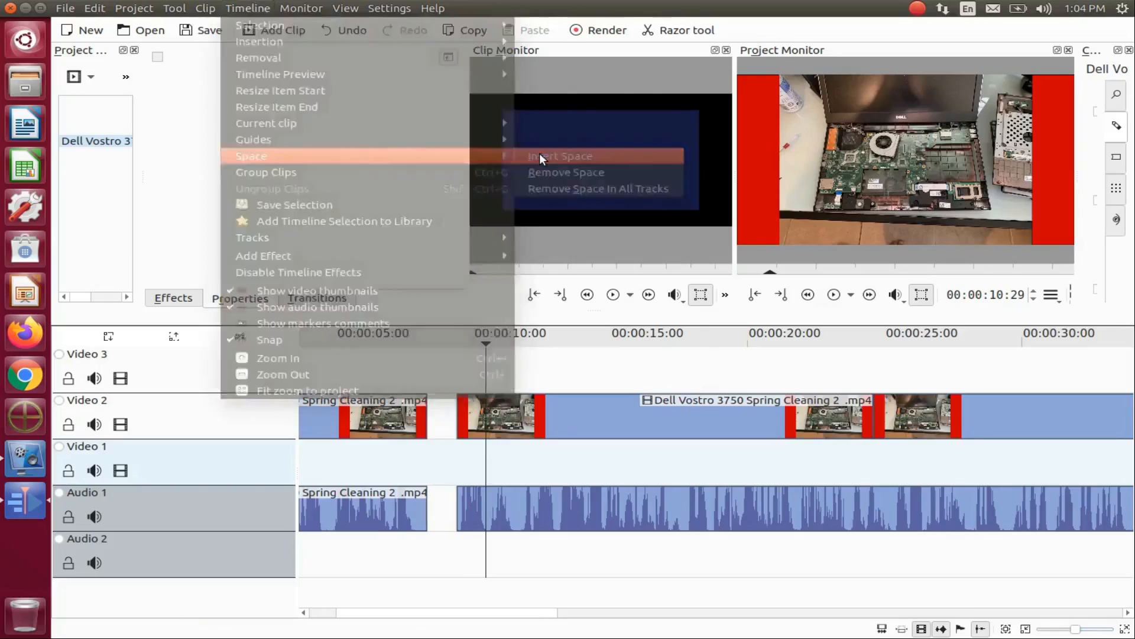
click(559, 156)
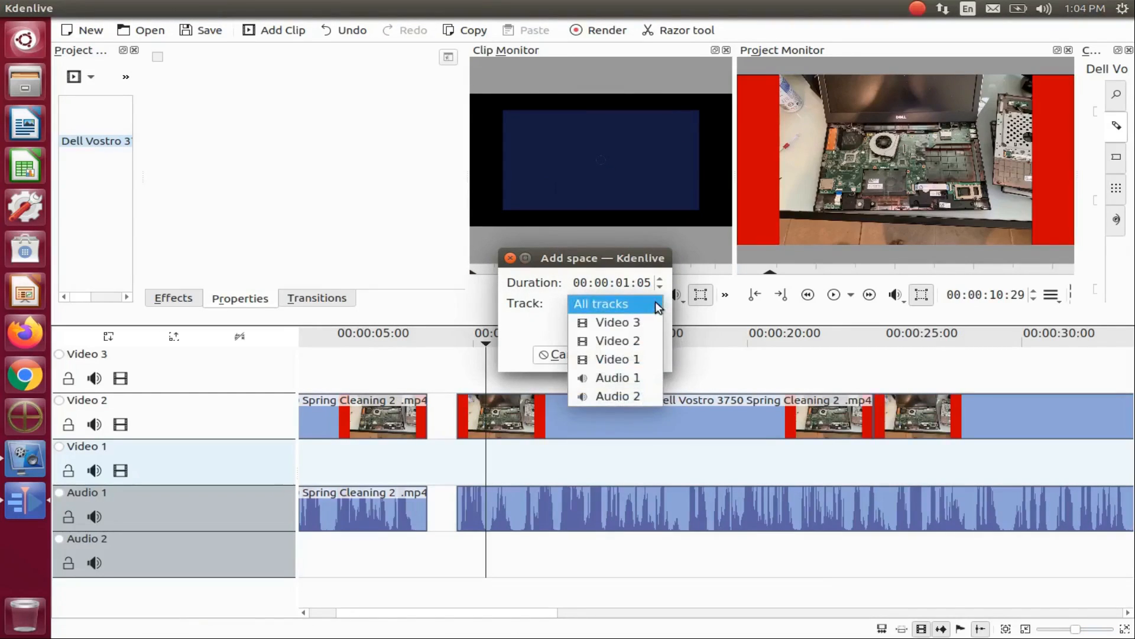
mouse_move(617, 322)
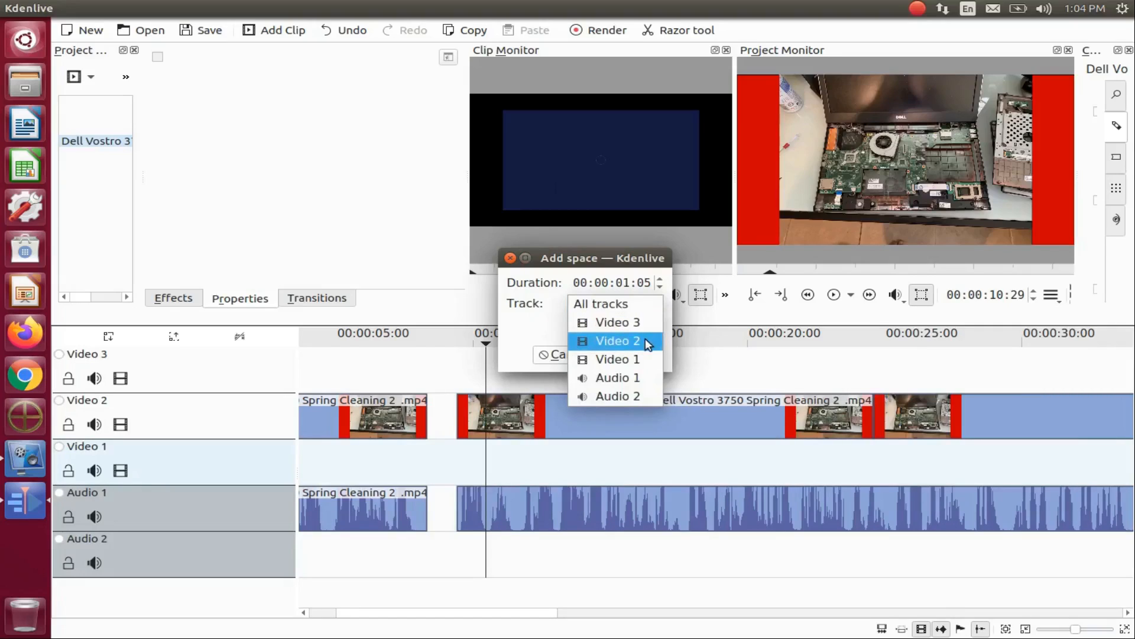
click(616, 340)
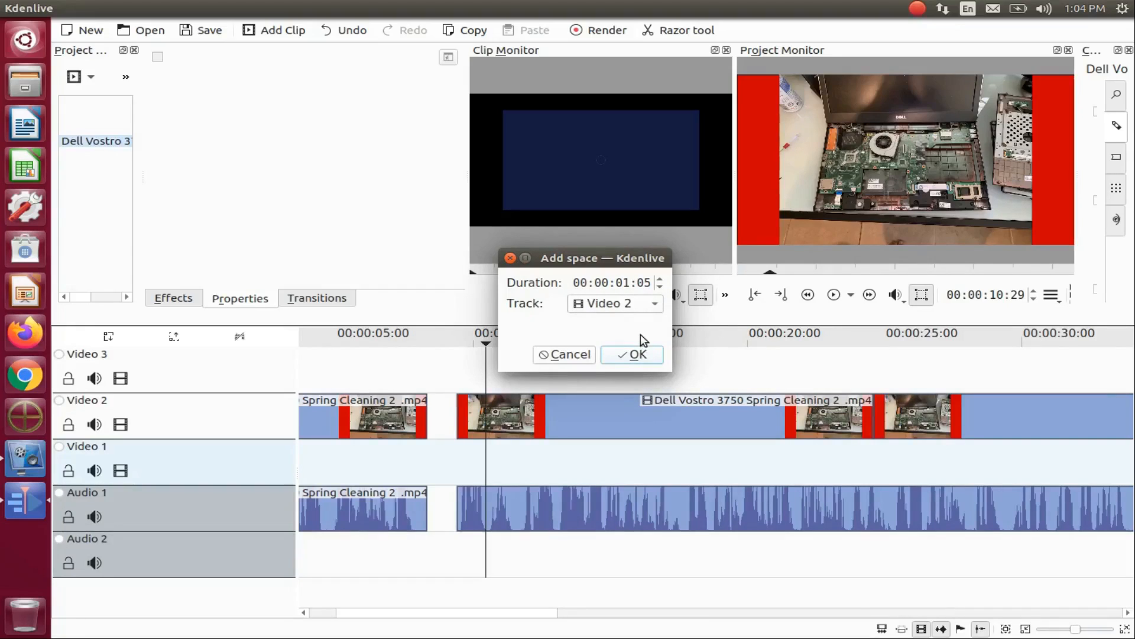
click(613, 283)
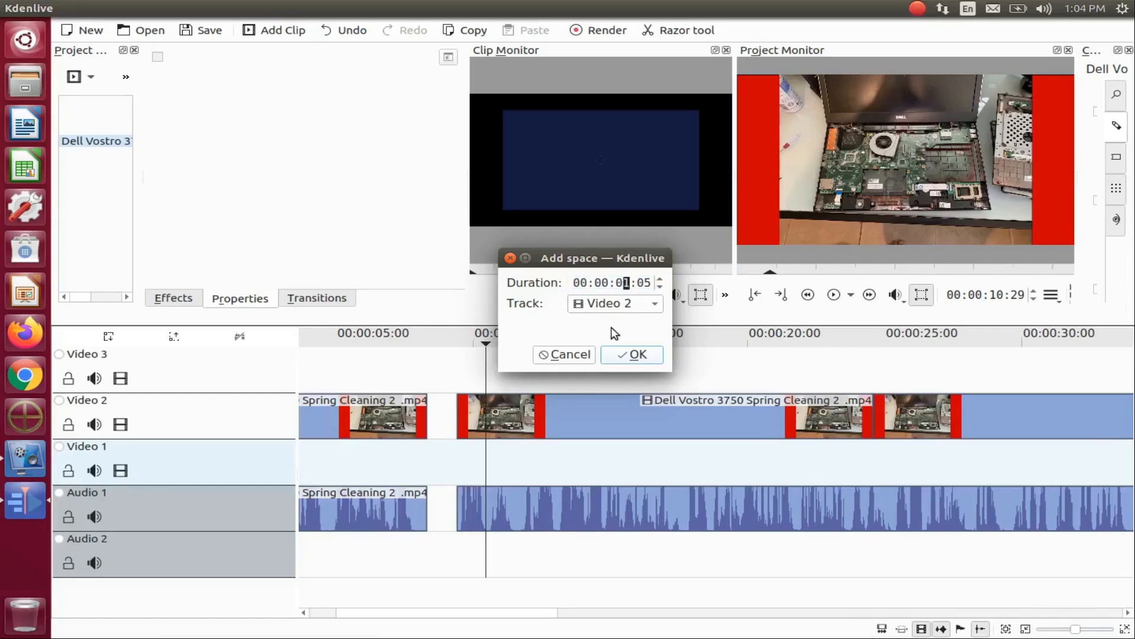
click(658, 278)
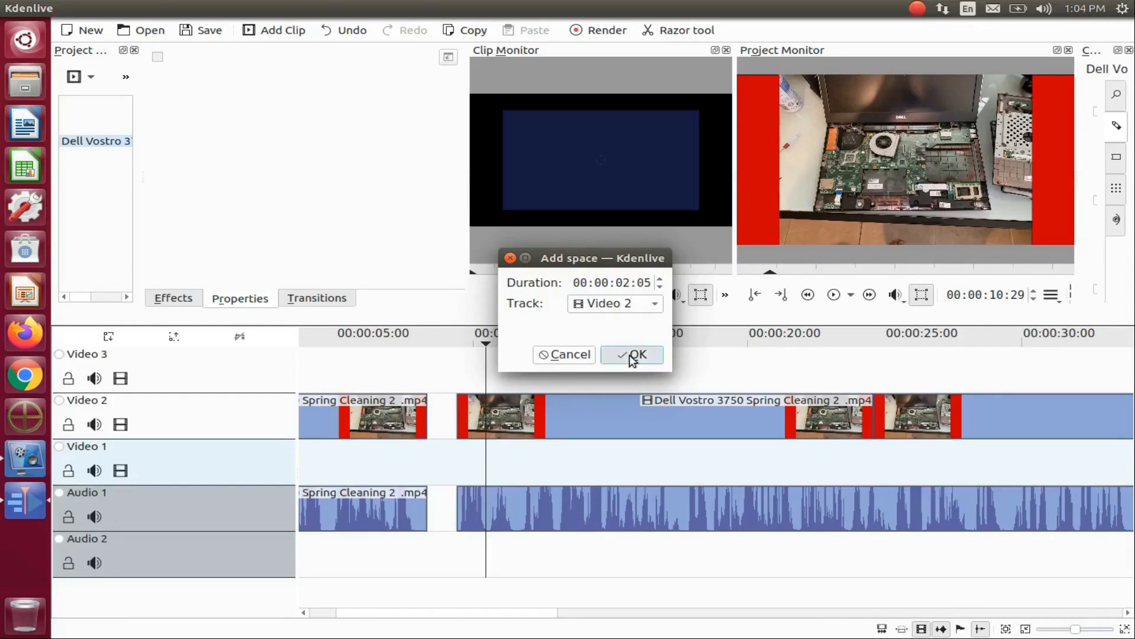
click(635, 354)
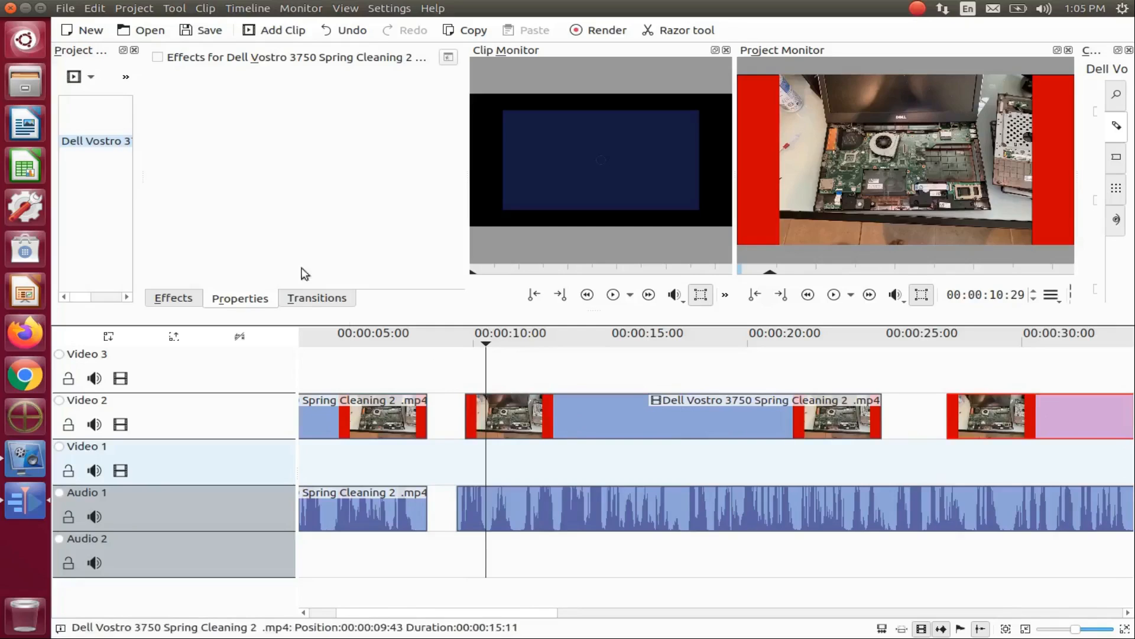
click(248, 8)
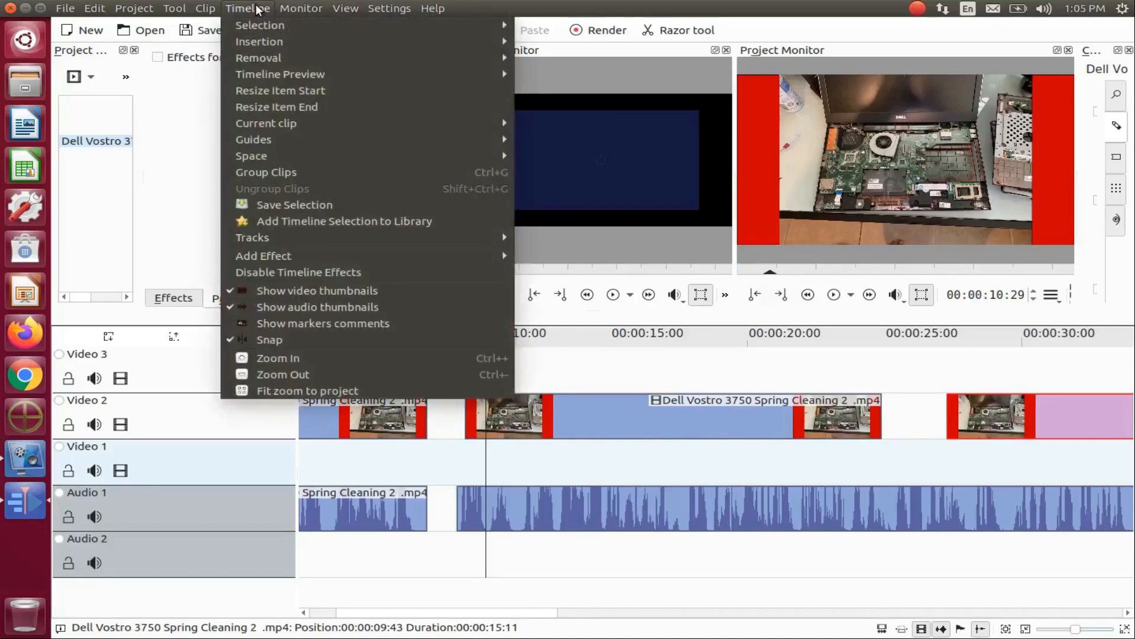
mouse_move(250, 156)
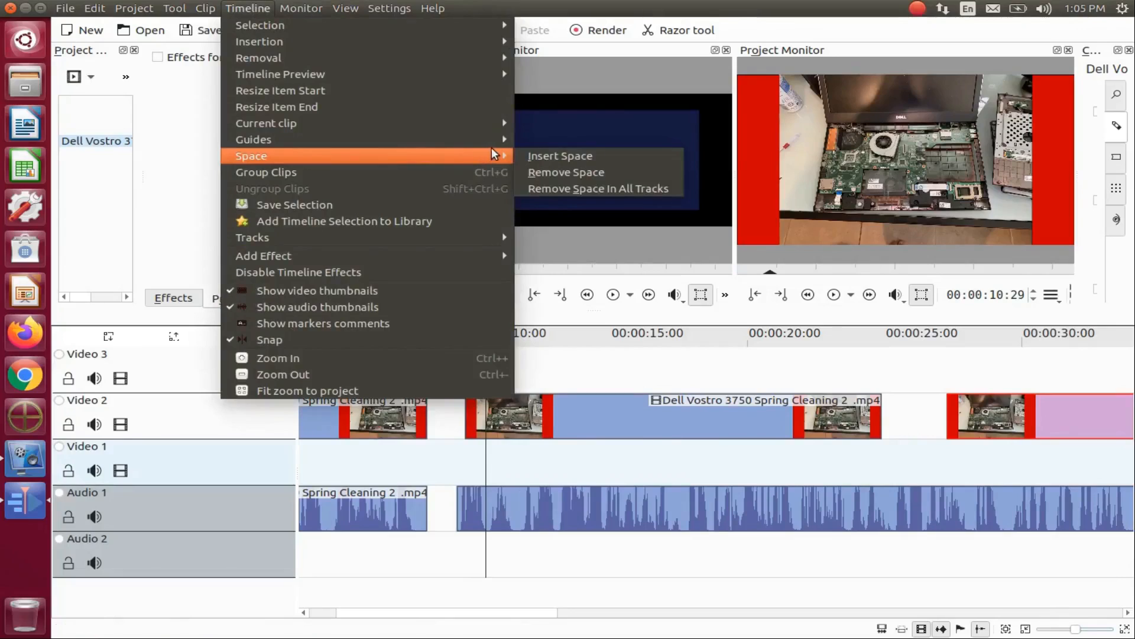
mouse_move(598, 188)
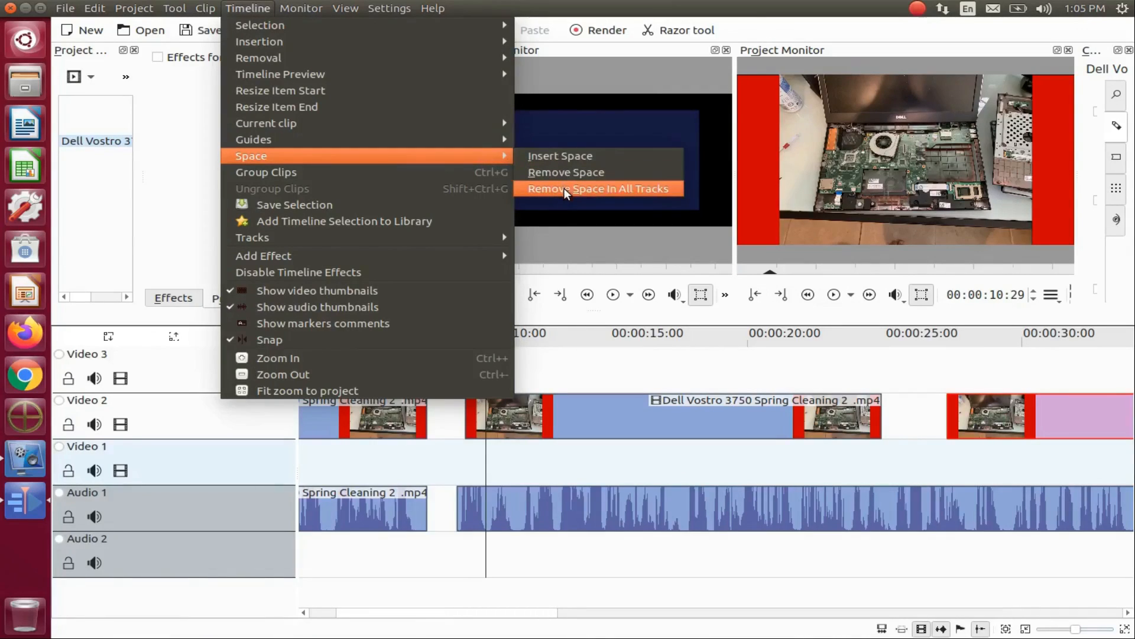
click(566, 171)
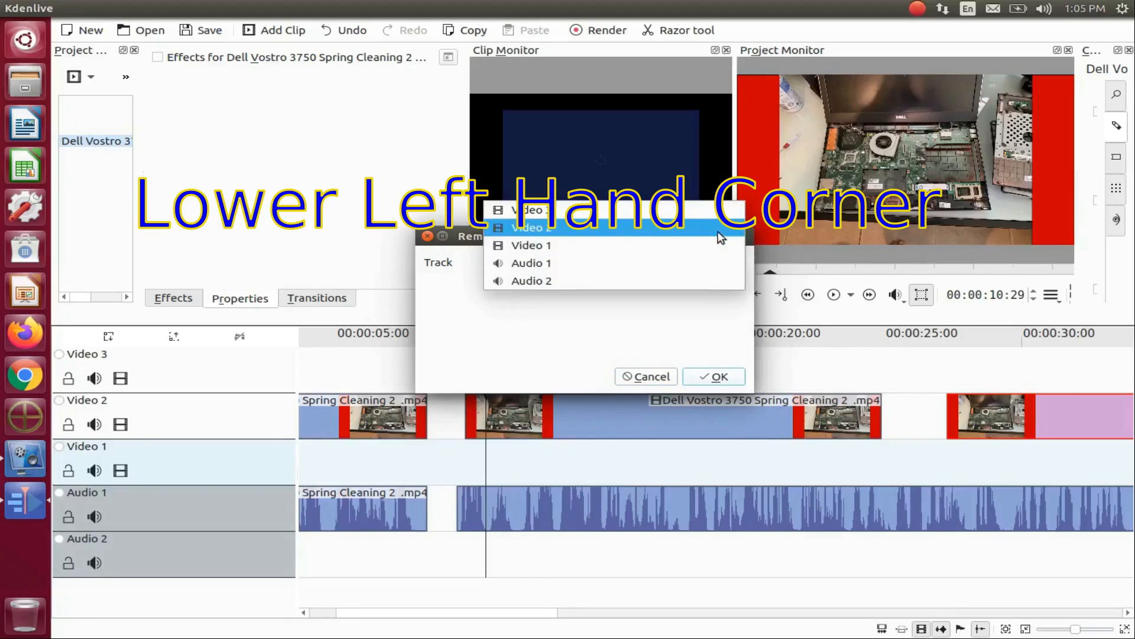
click(529, 227)
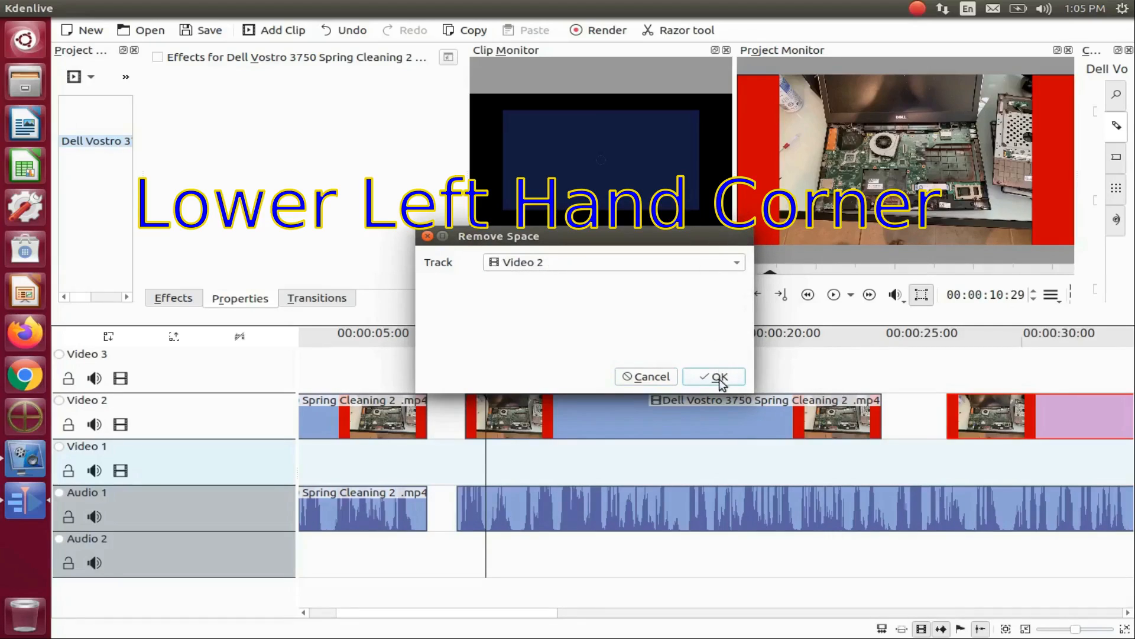
click(713, 377)
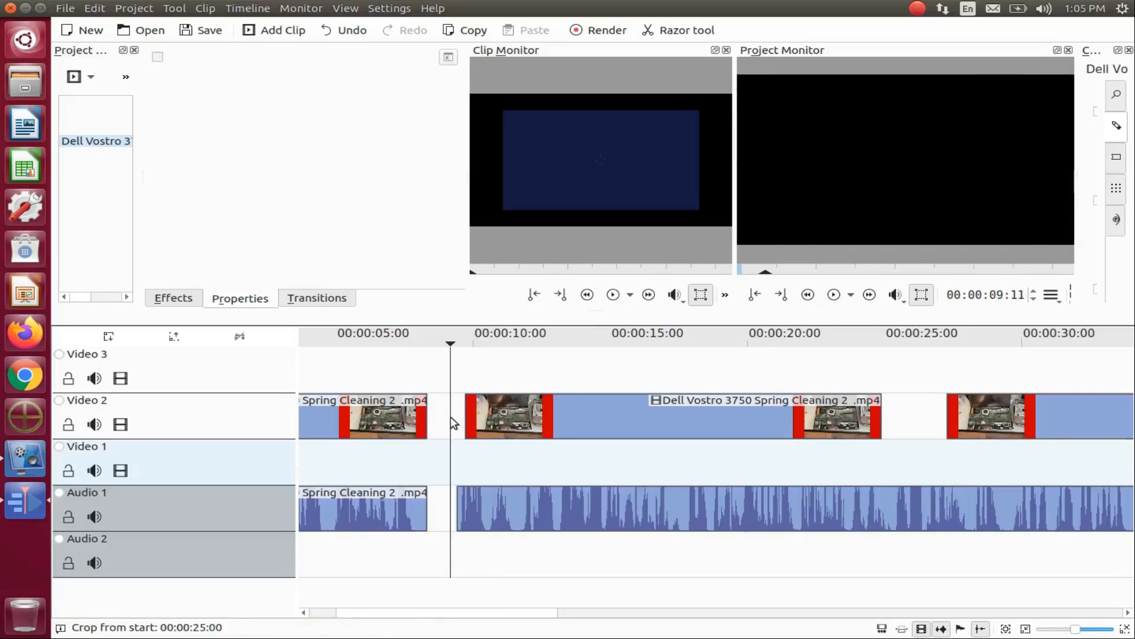
mouse_move(257, 18)
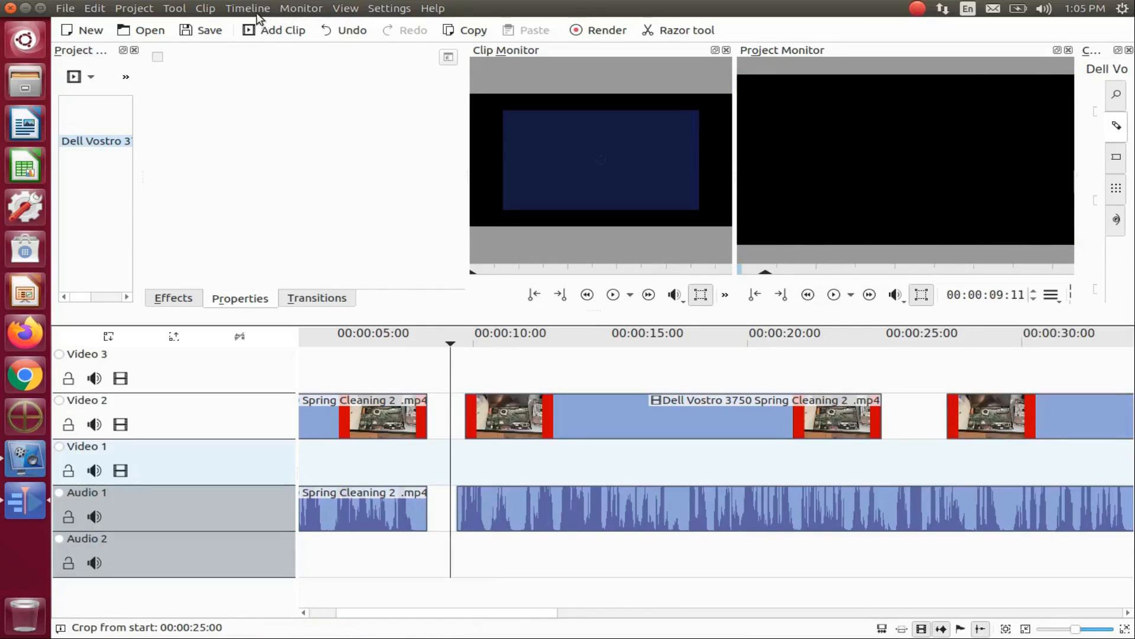
click(248, 7)
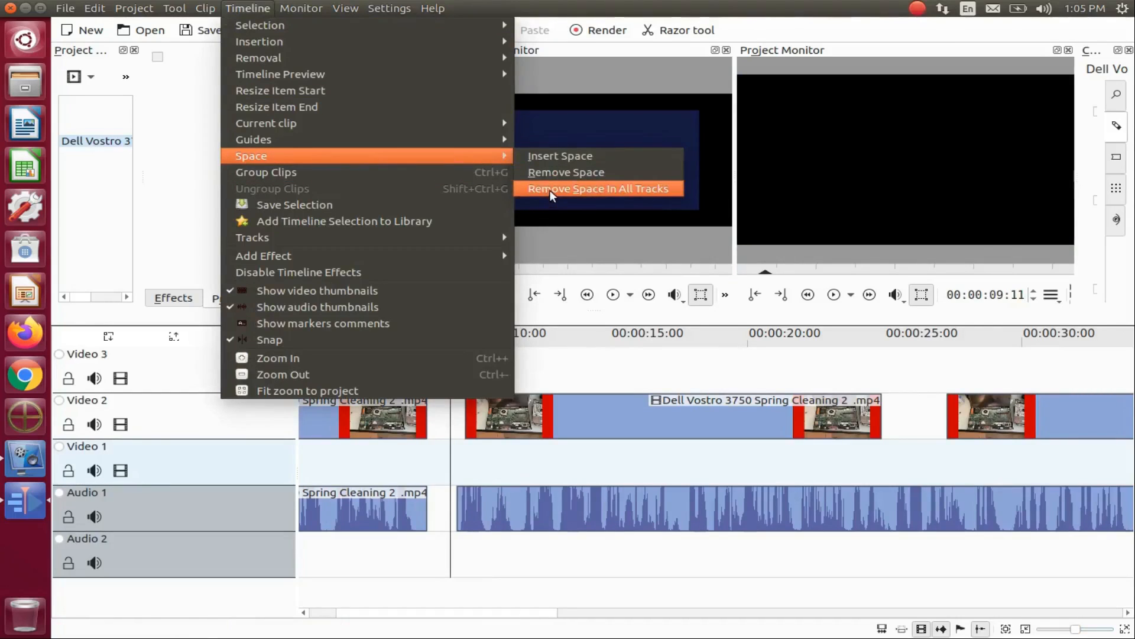
mouse_move(567, 172)
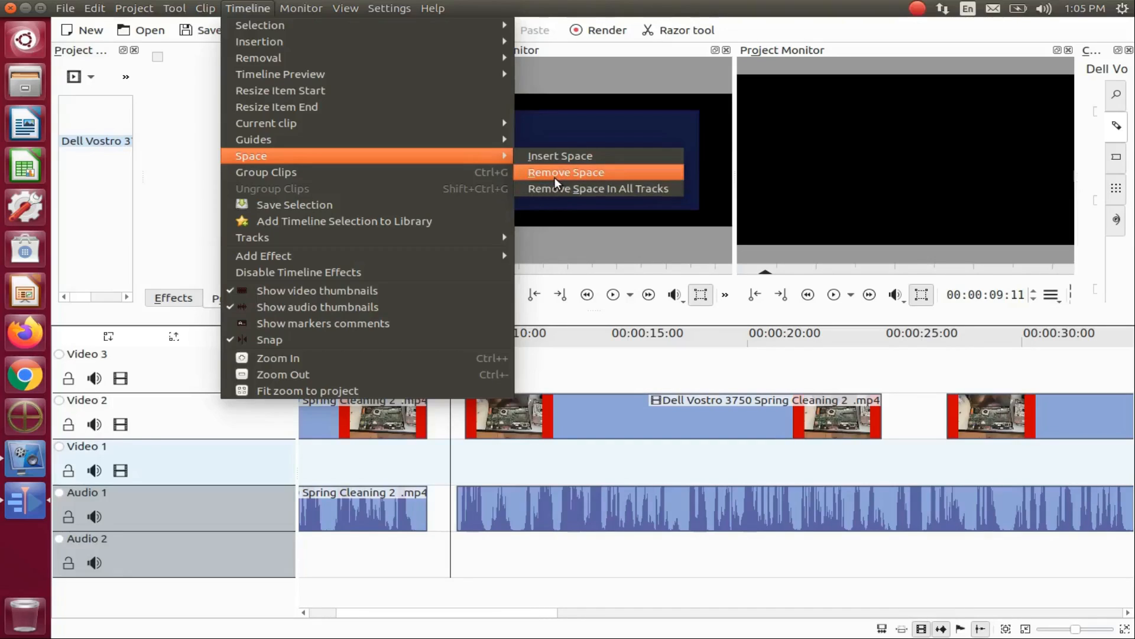
click(566, 172)
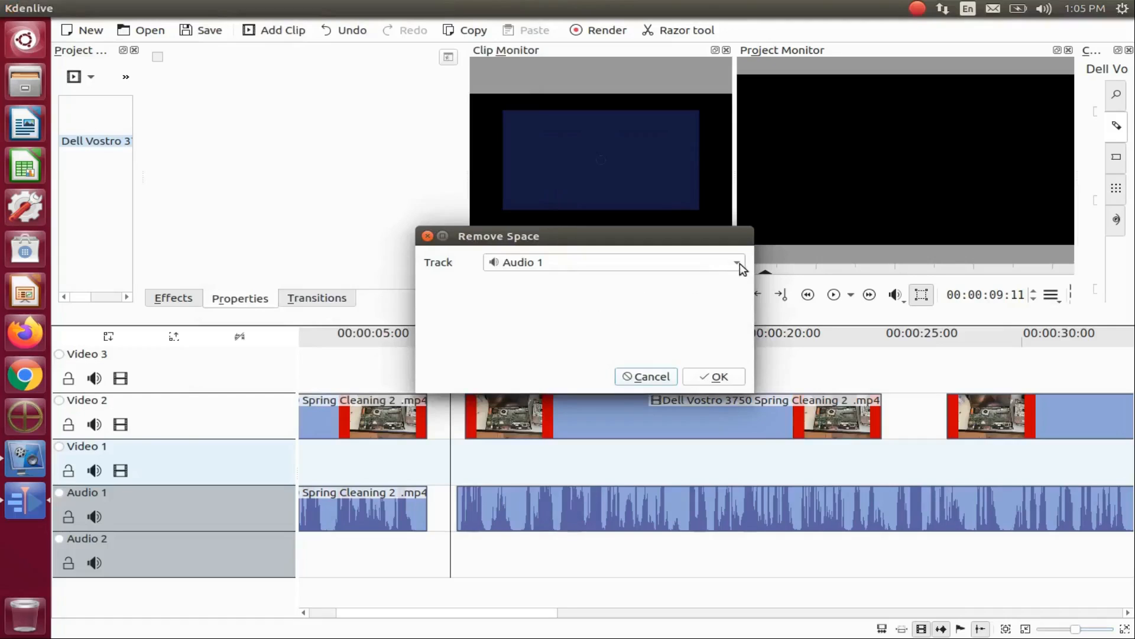
click(738, 262)
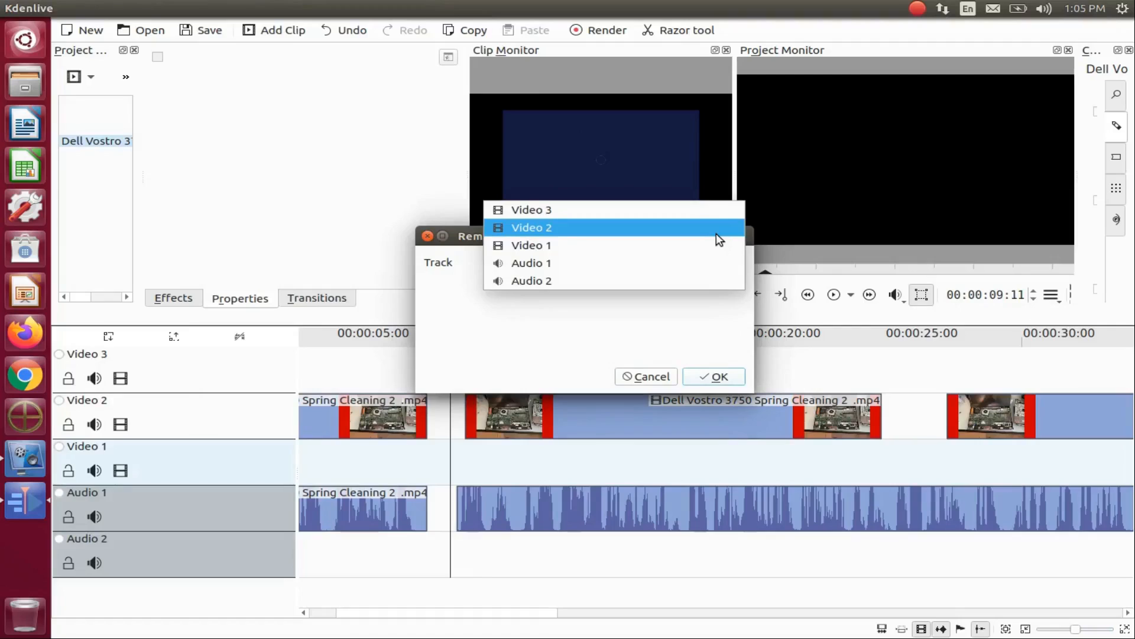
click(532, 227)
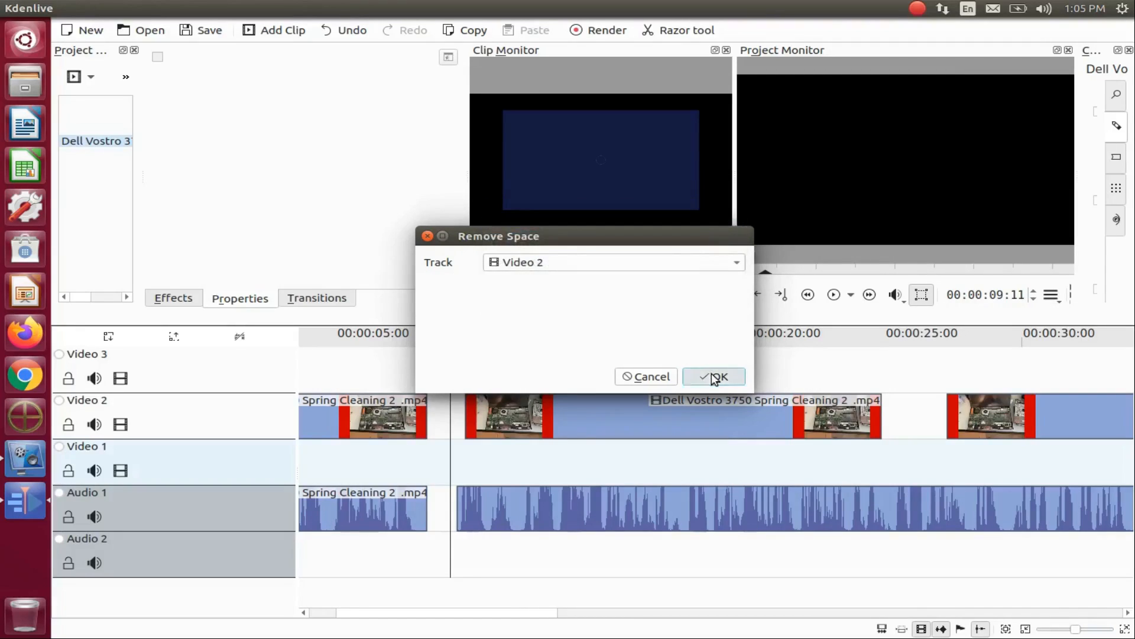
click(714, 376)
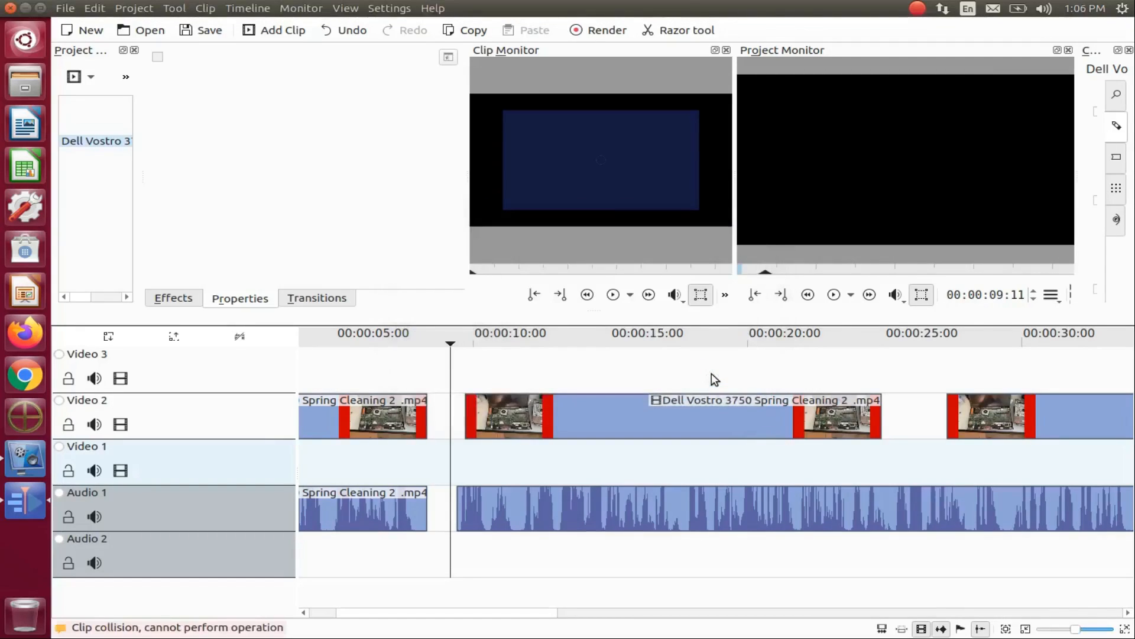